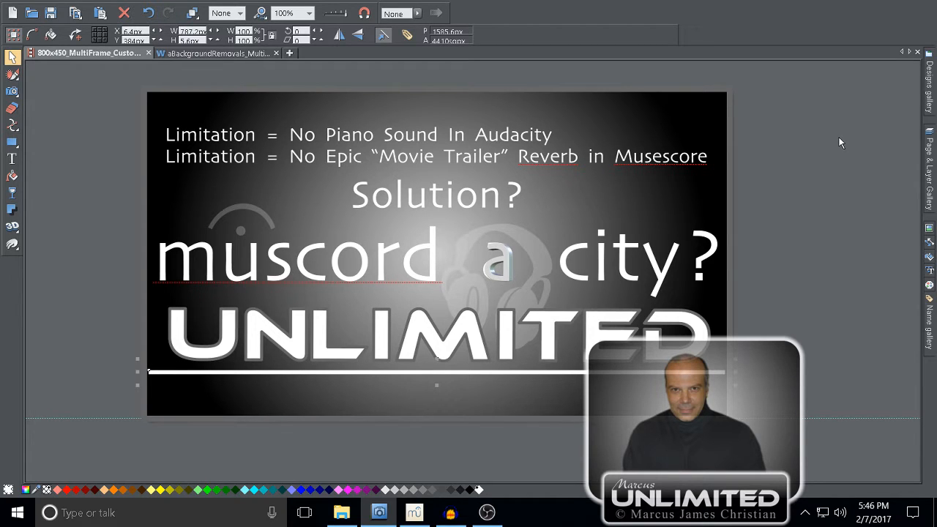
Switch to MuseScore and open the empty Movie Trailer Piano score with Piano and Baritone staves.
left_click(414, 512)
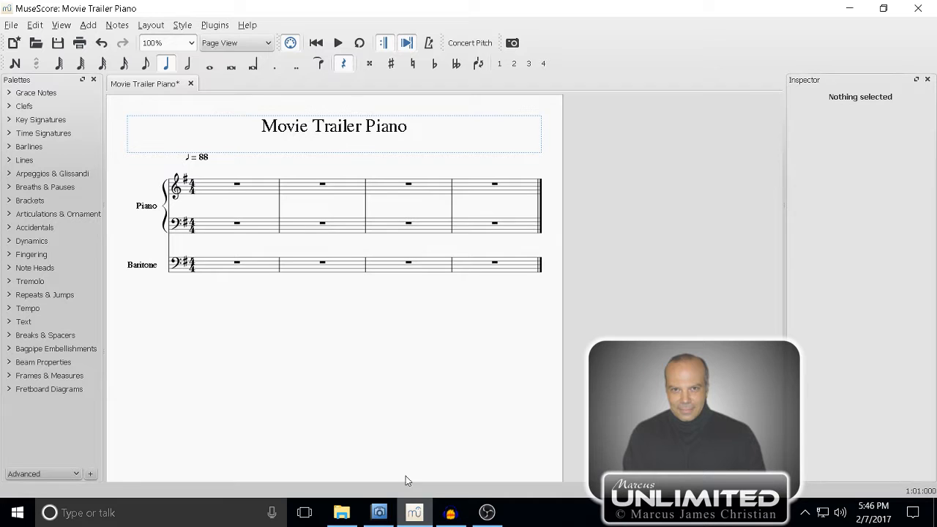
mouse_move(359, 358)
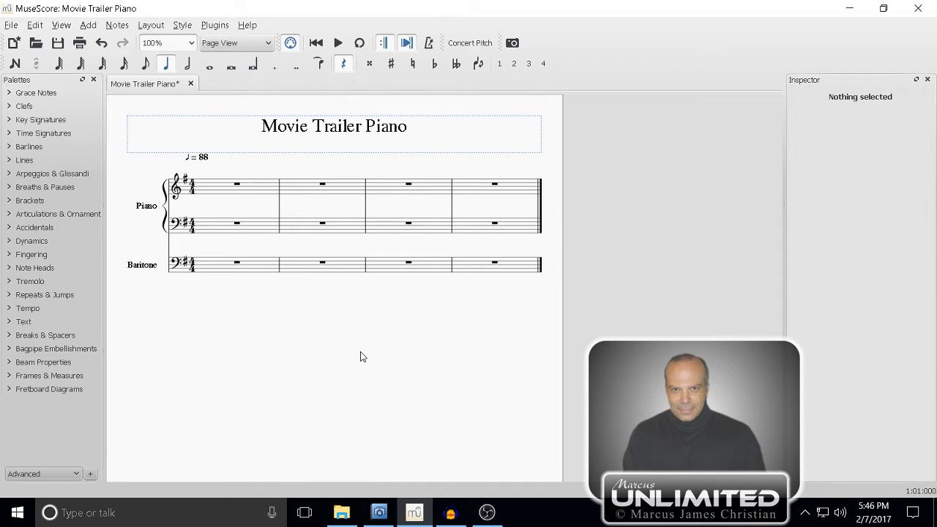
mouse_move(299, 324)
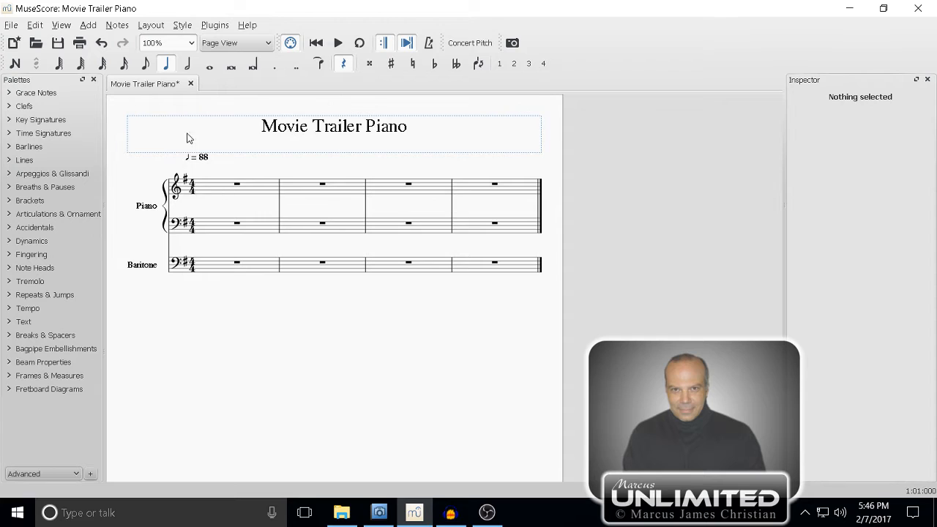
left_click(187, 63)
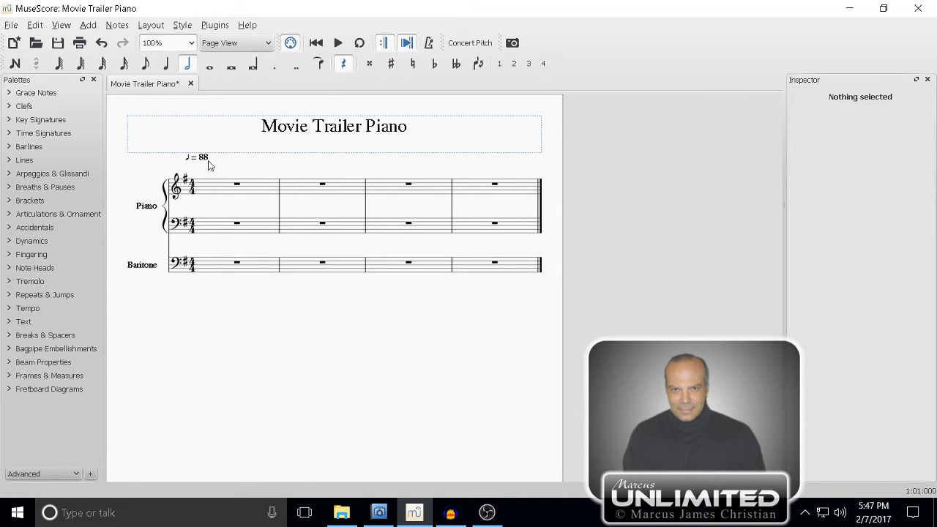
mouse_move(216, 177)
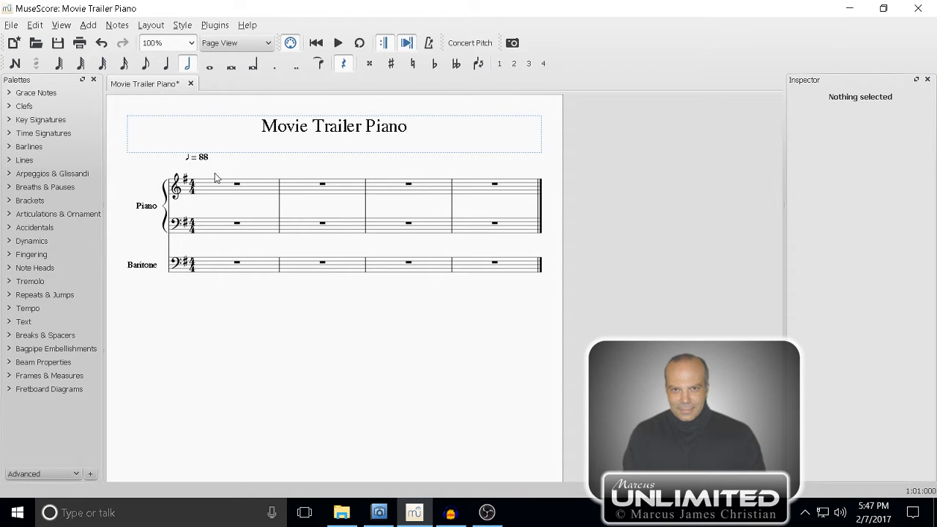
Enter two half-note chords in the Piano treble's first measure, the second topped by G5.
left_click(236, 183)
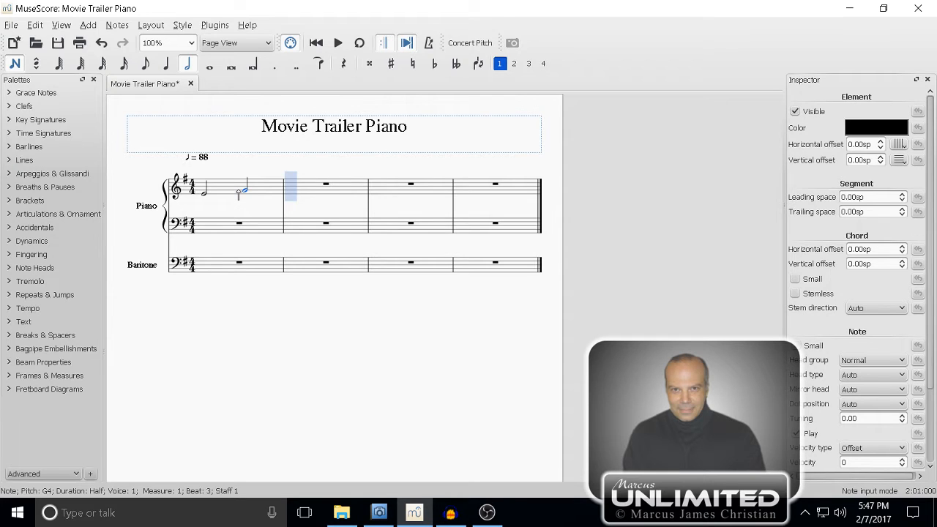
key("Up")
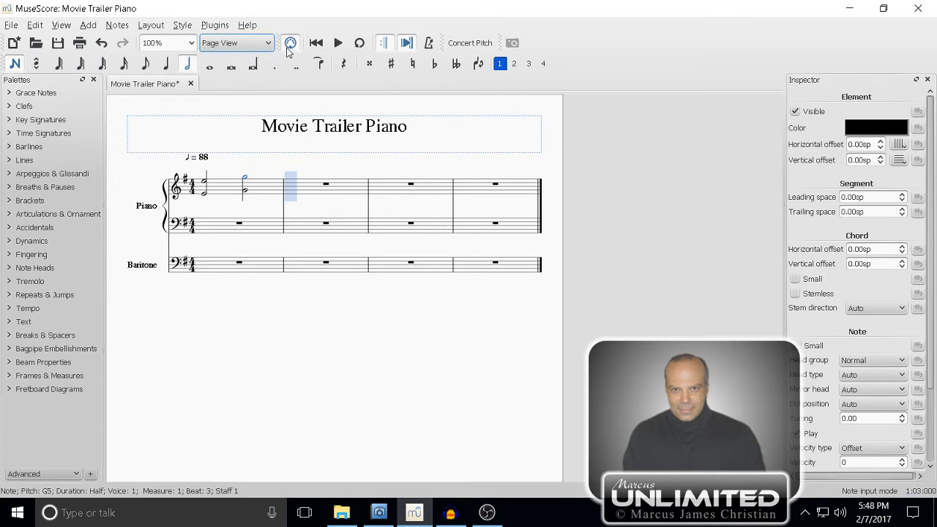
Exit note input, audition the opening chords, and bring up the Lines palette.
left_click(337, 42)
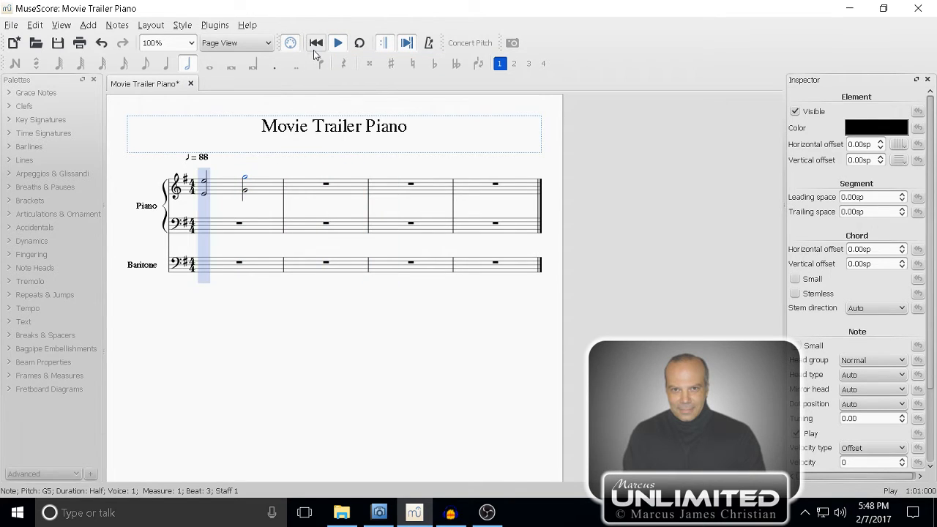
left_click(315, 43)
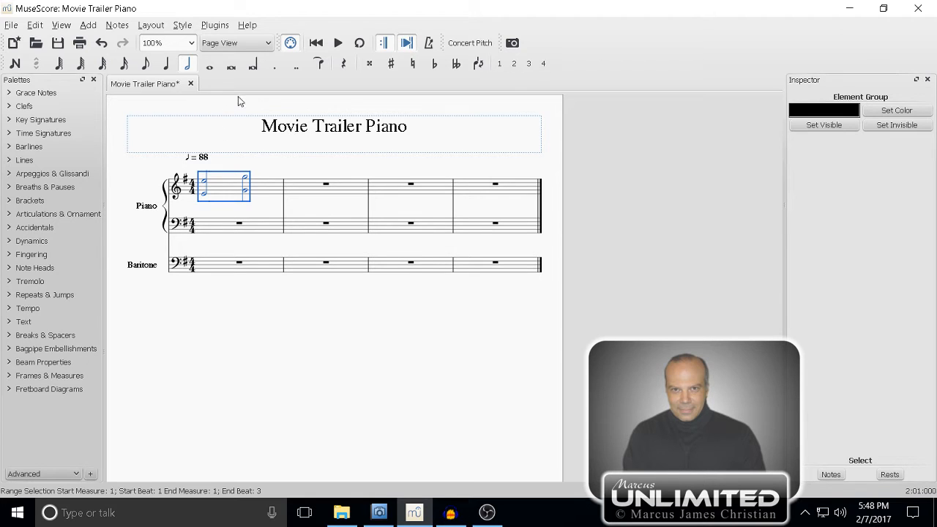
mouse_move(205, 125)
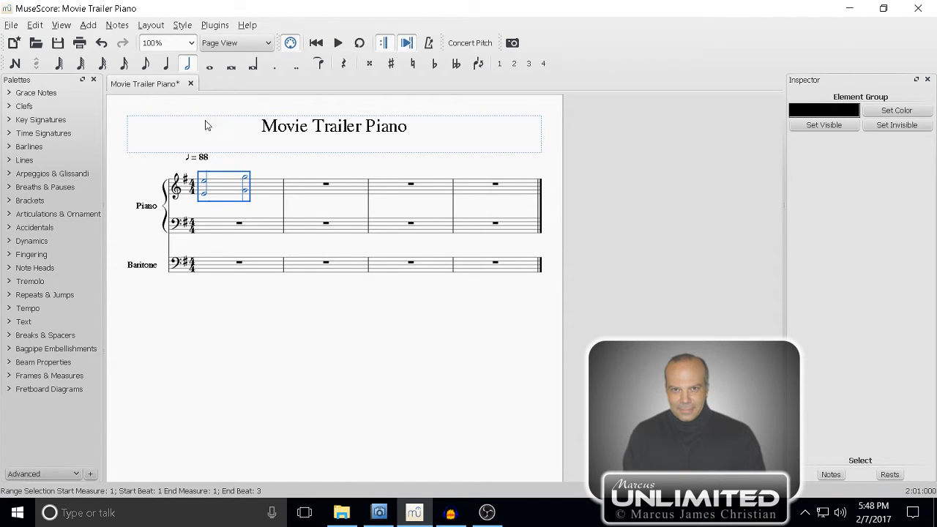
mouse_move(12, 163)
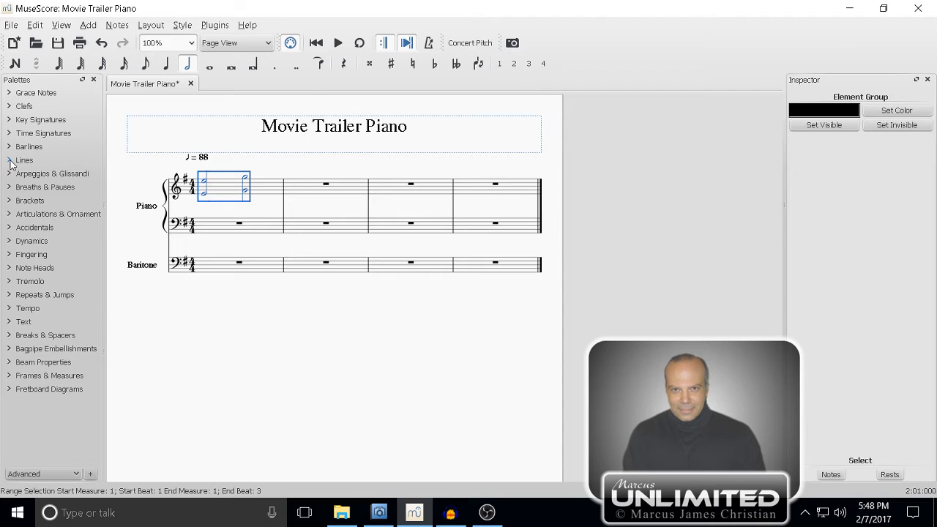
left_click(24, 160)
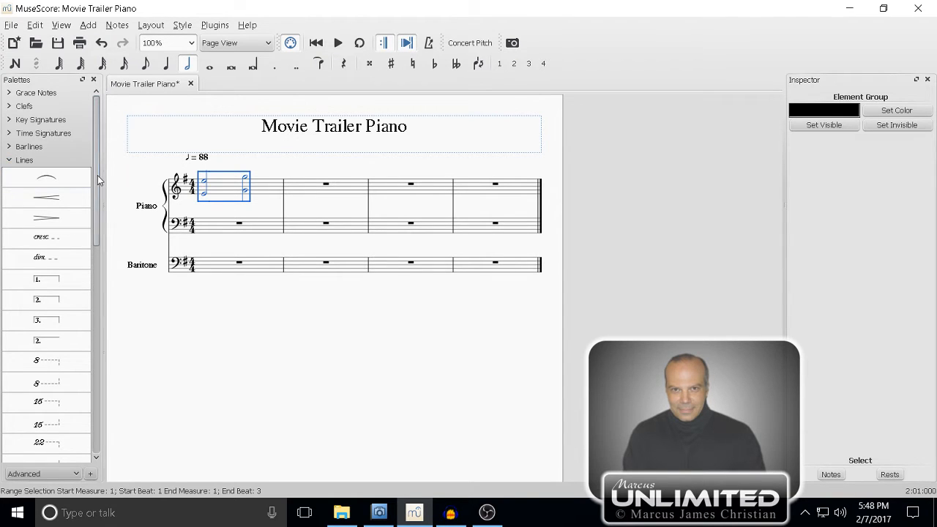
scroll("down", 3)
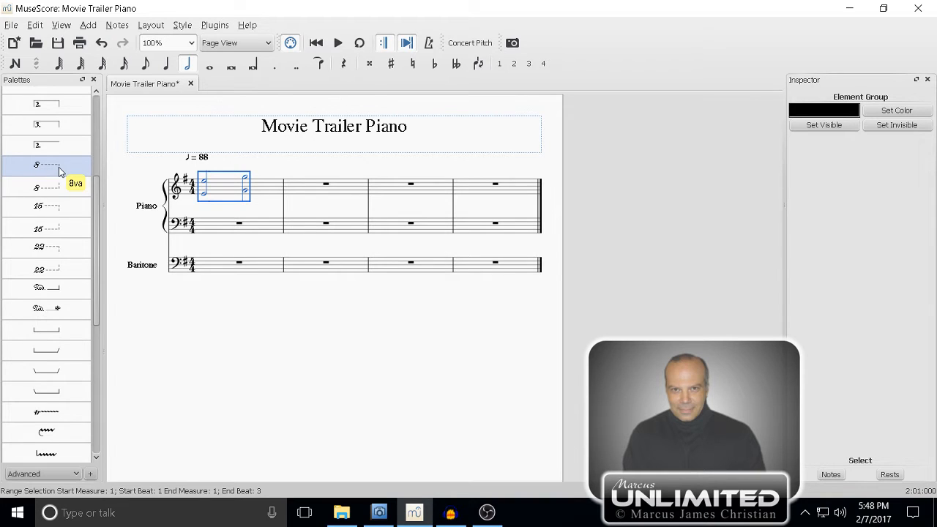
mouse_move(61, 212)
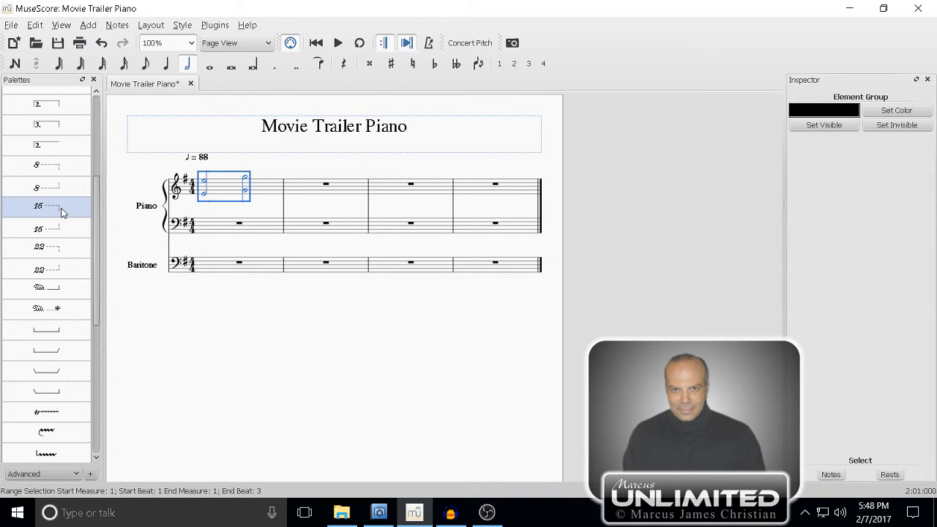
mouse_move(57, 215)
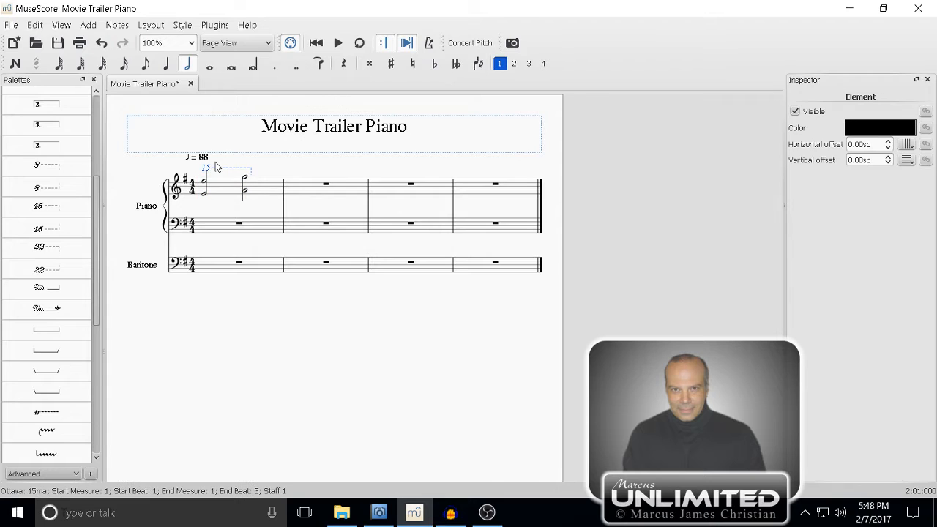
Audition the chords with a trial 15ma line, ending with it removed.
left_click(338, 43)
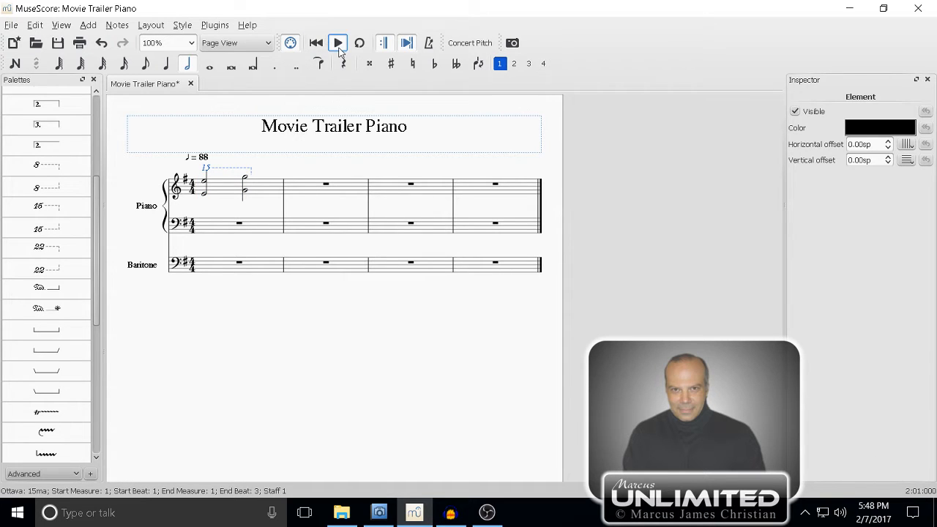
left_click(338, 43)
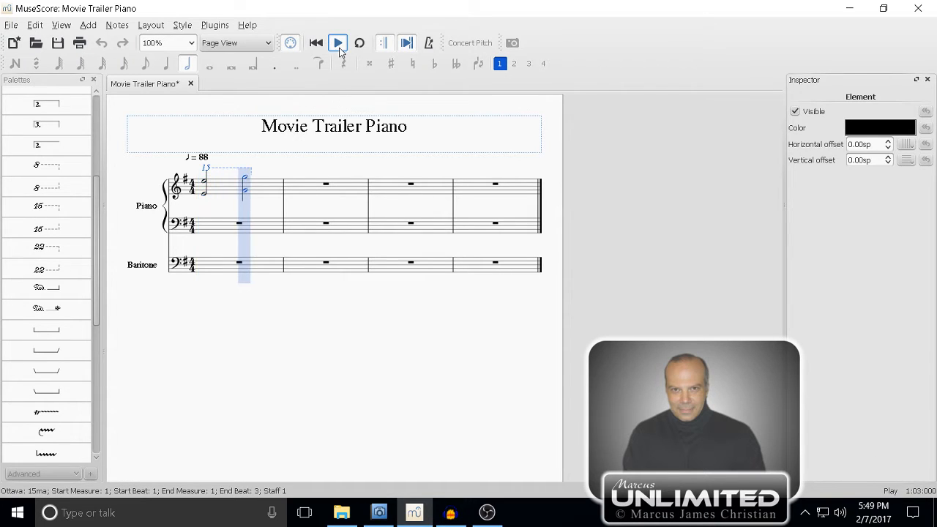
left_click(316, 43)
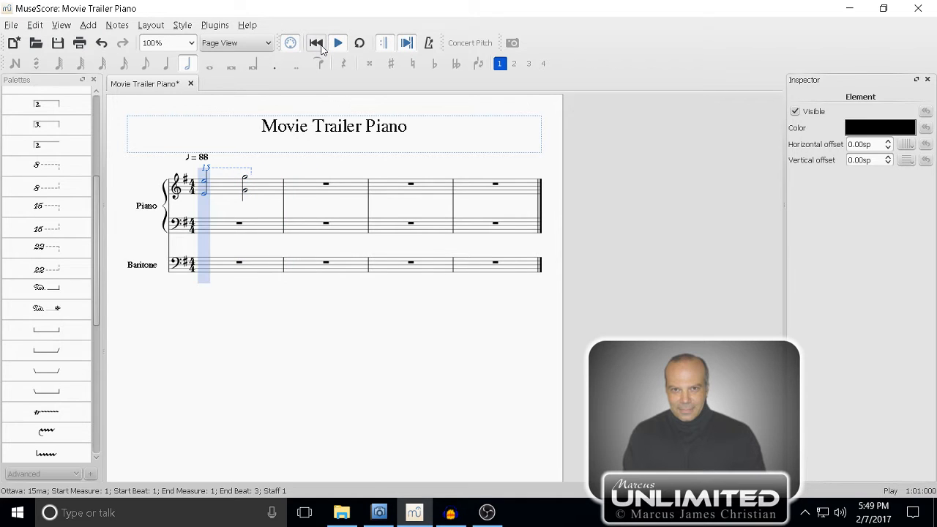
left_click(316, 42)
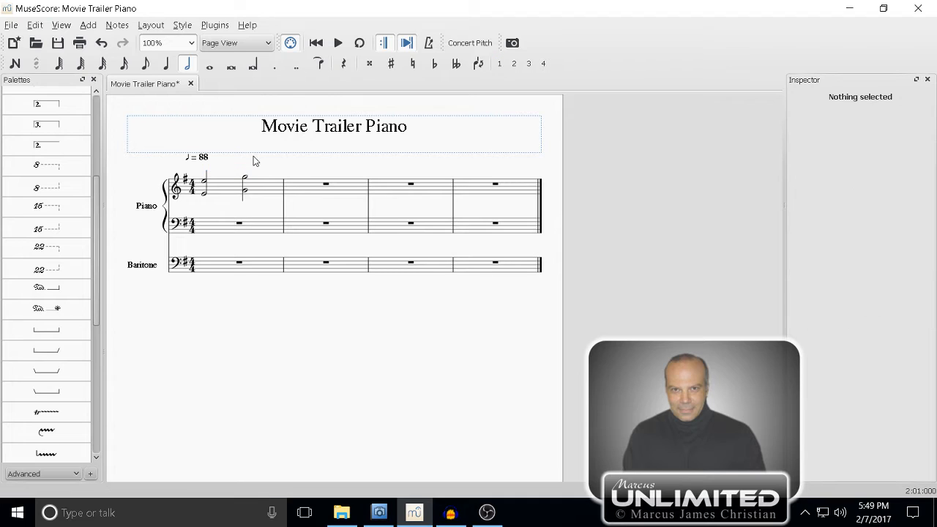
Add an 8va line over the first measure's chords and play them back.
left_click(47, 165)
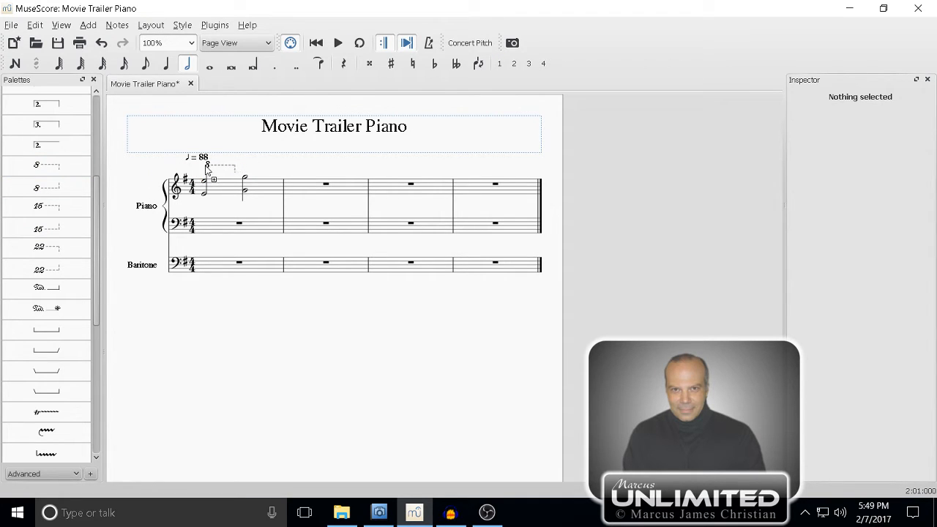
left_click(203, 168)
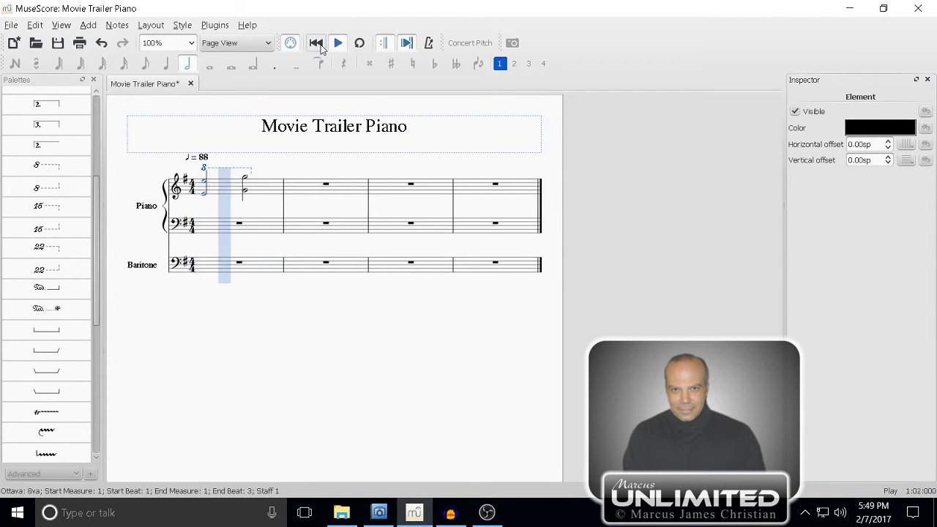
left_click(316, 42)
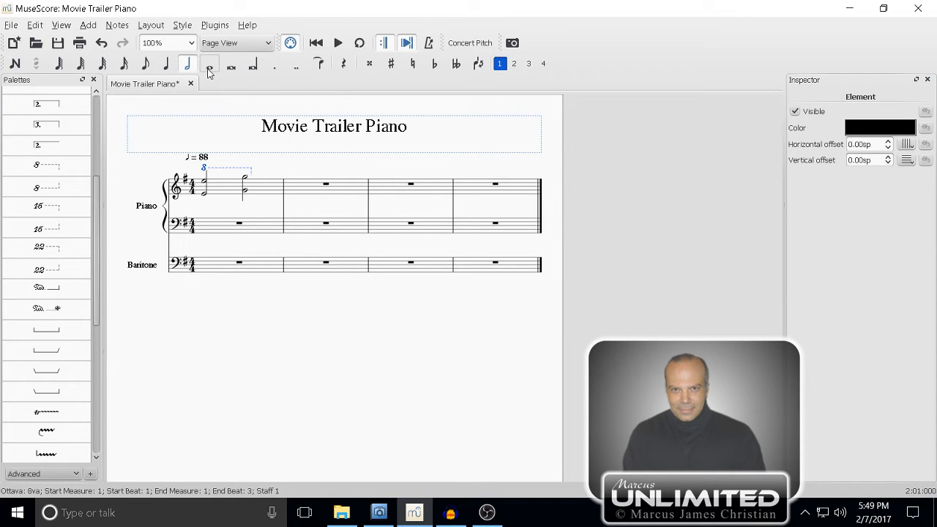
Build a whole-note chord topped by B3 in the Baritone's measure 2, then play it.
left_click(209, 63)
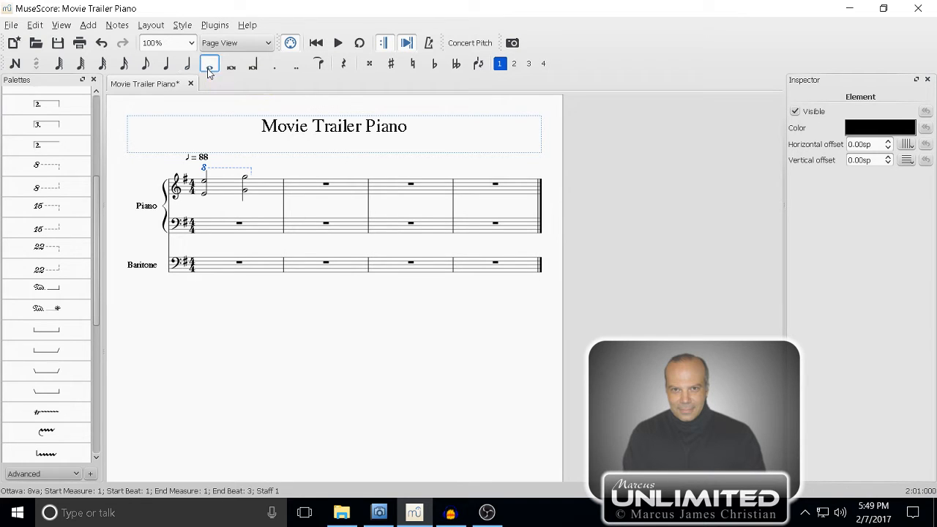
left_click(325, 262)
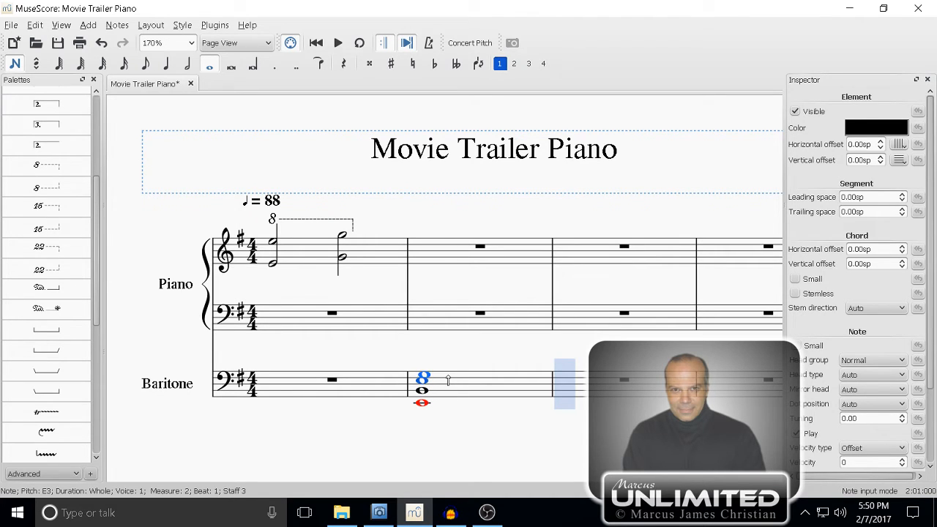
key("Up")
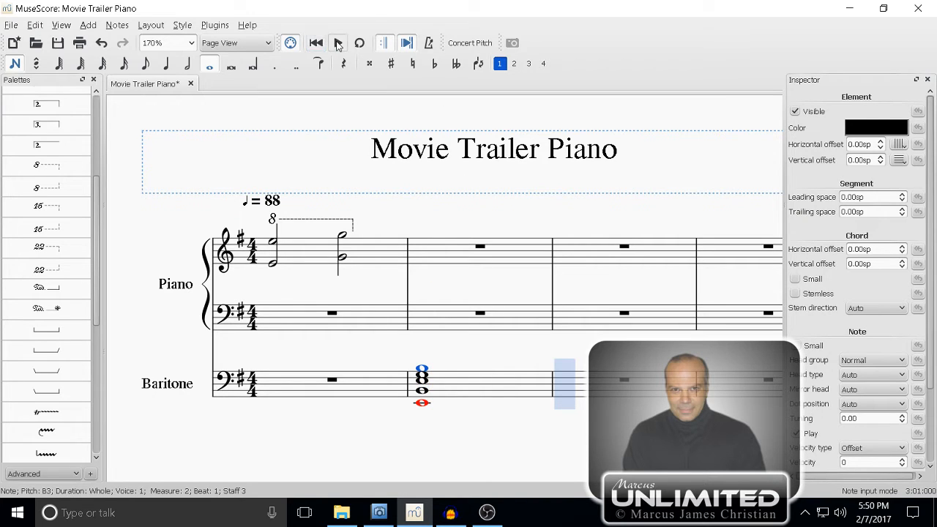
left_click(339, 43)
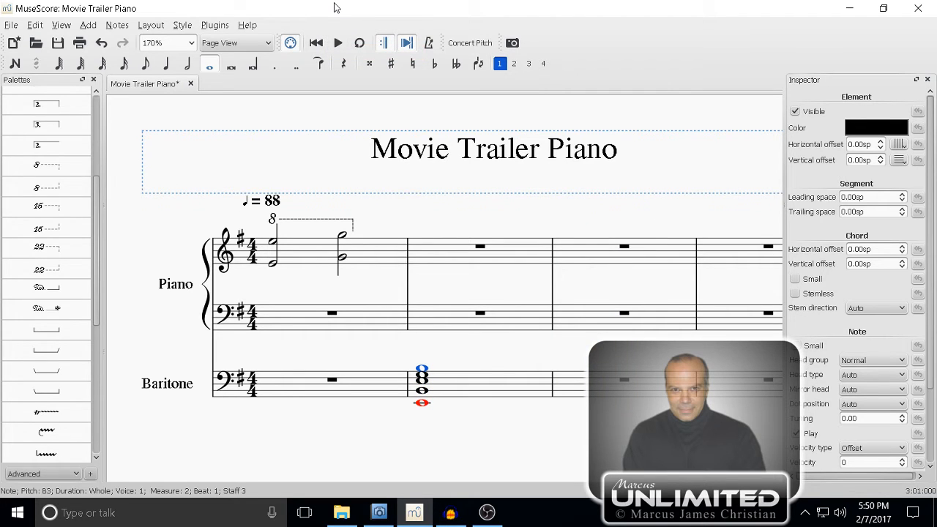
mouse_move(344, 200)
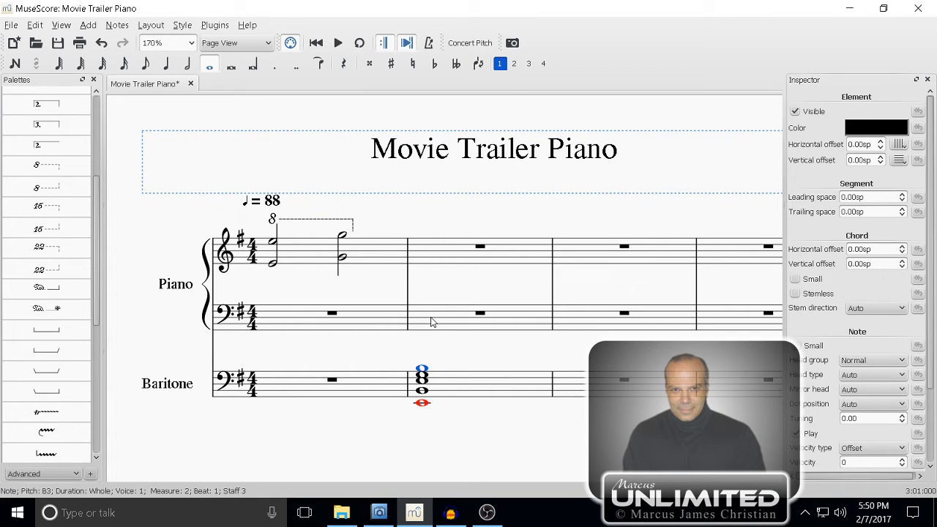
mouse_move(366, 157)
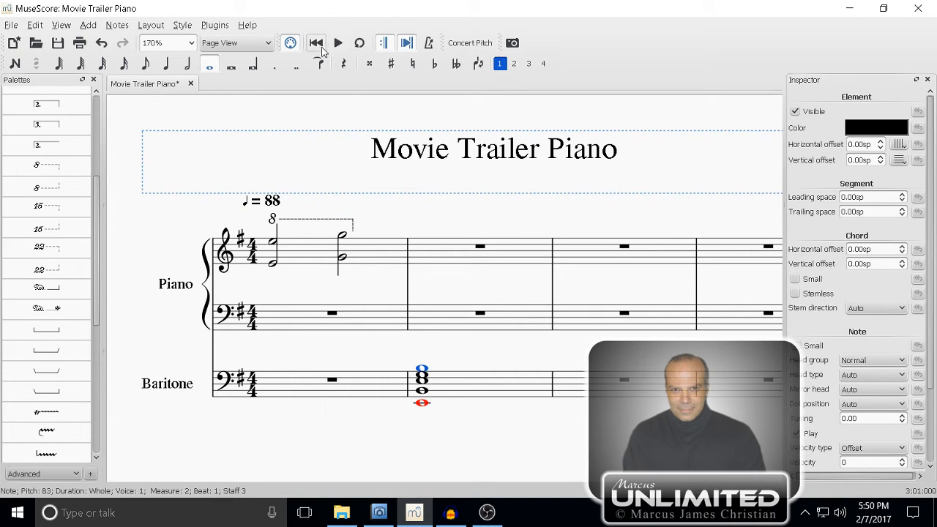
Place a low whole note in the Piano bass staff's second measure.
left_click(479, 314)
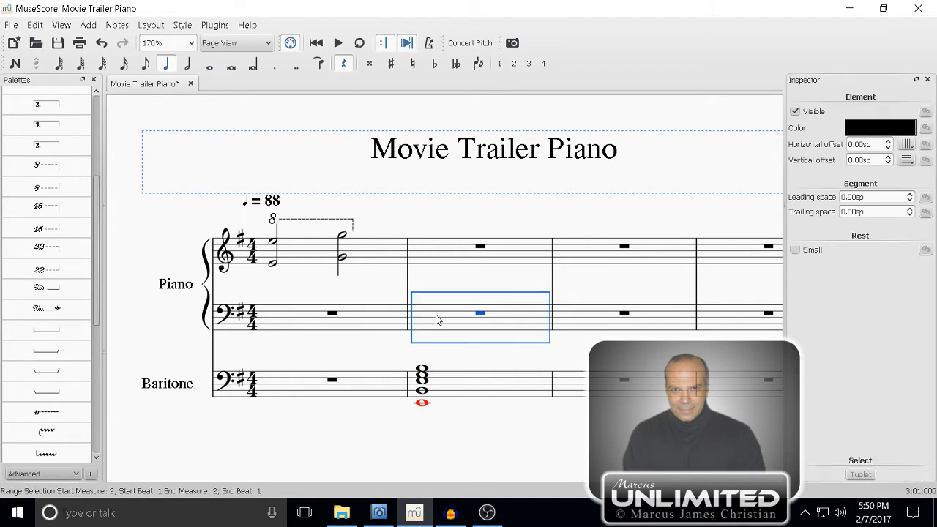
left_click(14, 63)
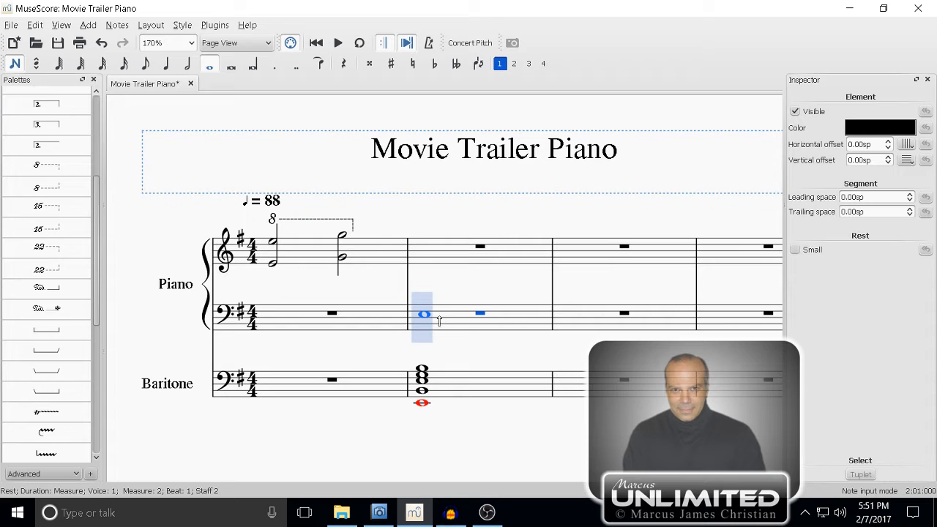
left_click(422, 313)
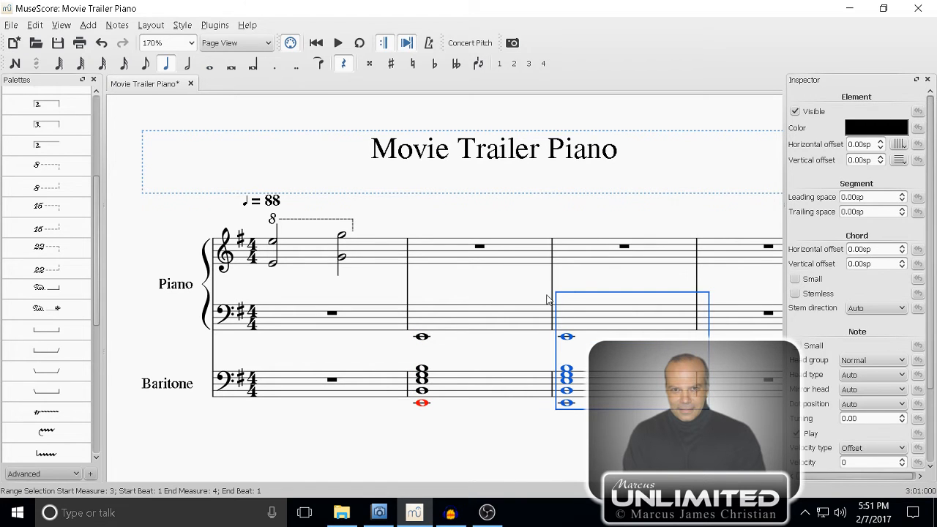
Play back the score and select the measure-2 and measure-3 chords together.
left_click(337, 43)
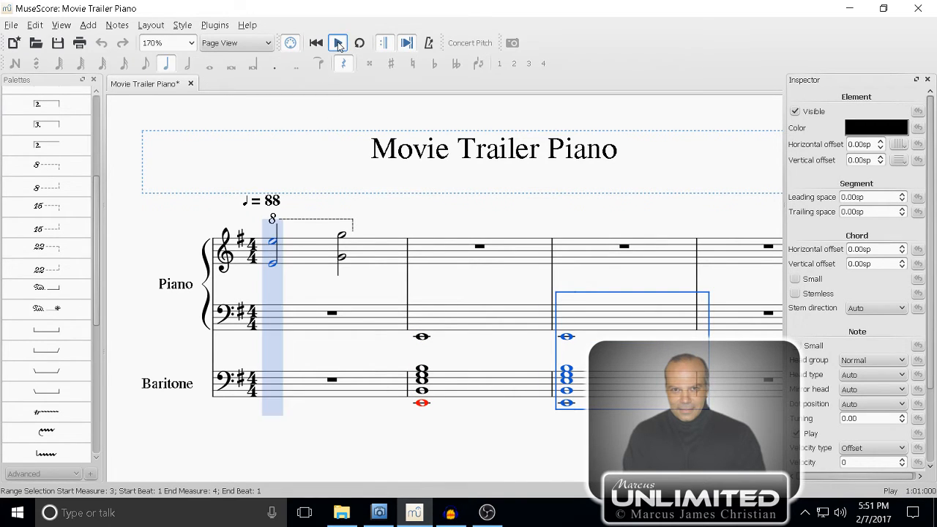
left_click(338, 42)
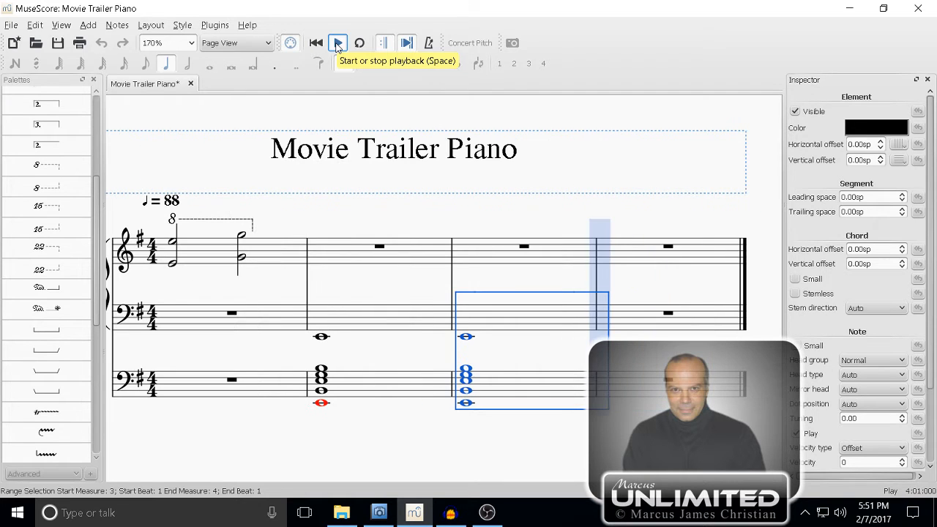
left_click(338, 43)
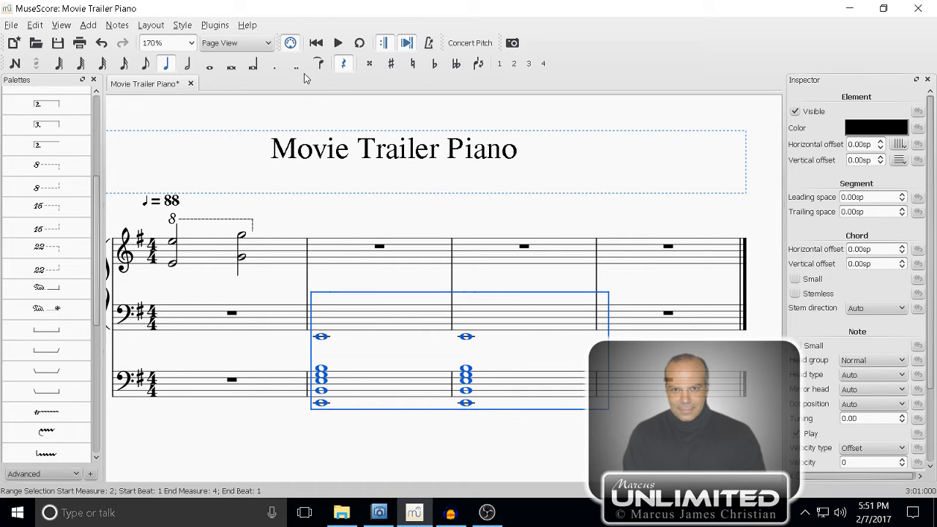
Tie the measure-2 notes and chords to their measure-3 repeats and play the score.
left_click(318, 63)
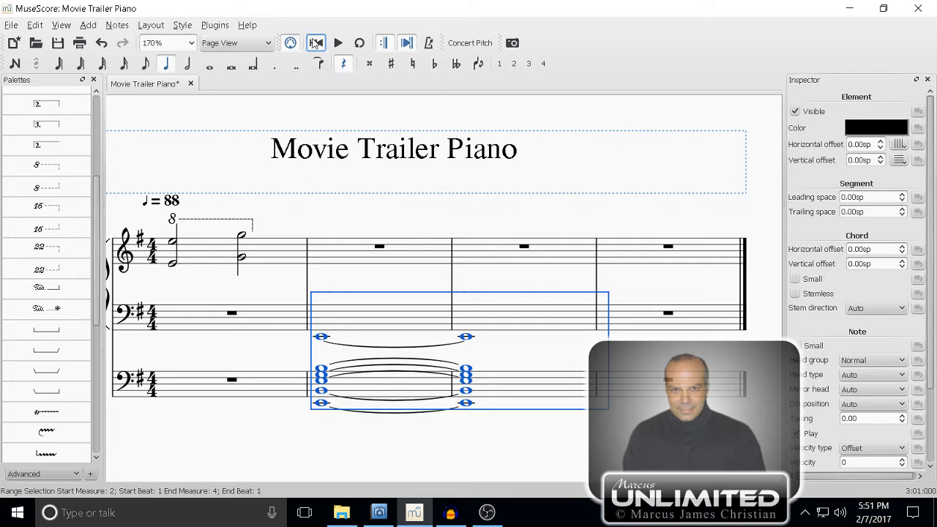
mouse_move(338, 42)
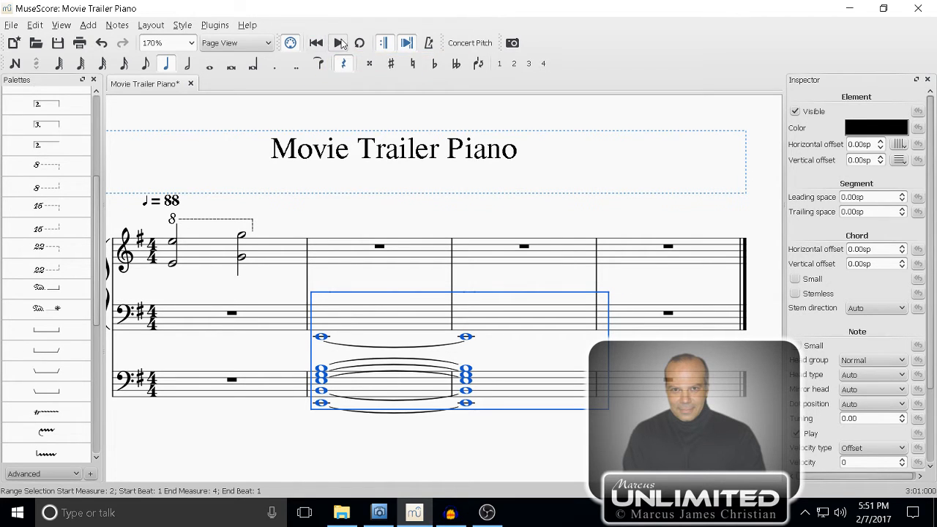
left_click(339, 42)
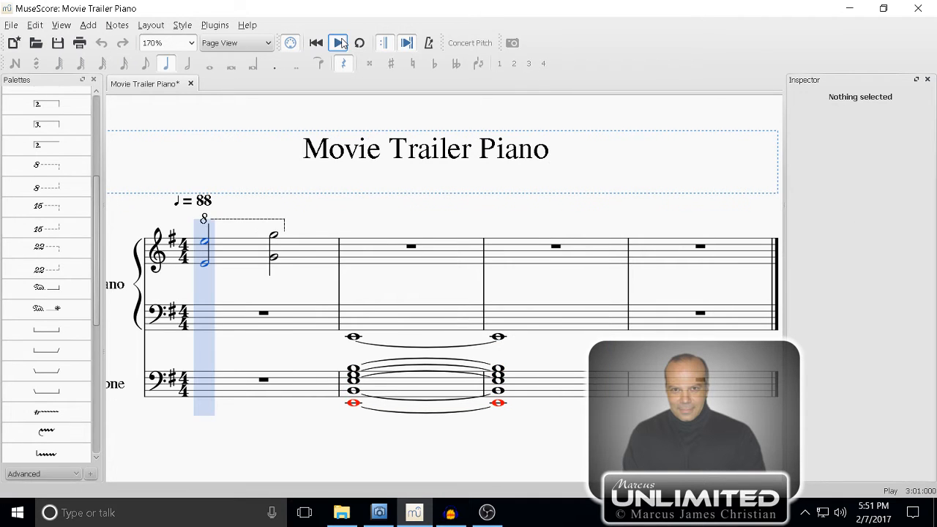
left_click(339, 42)
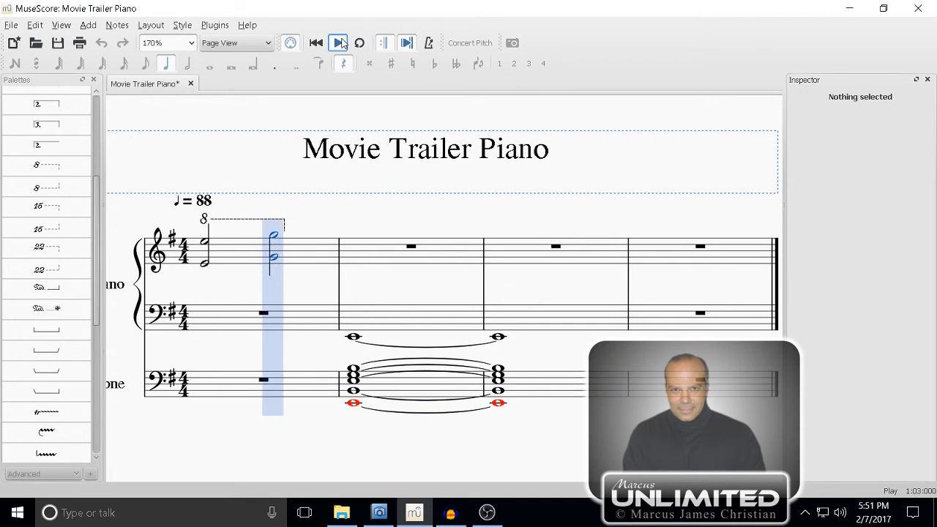
left_click(339, 43)
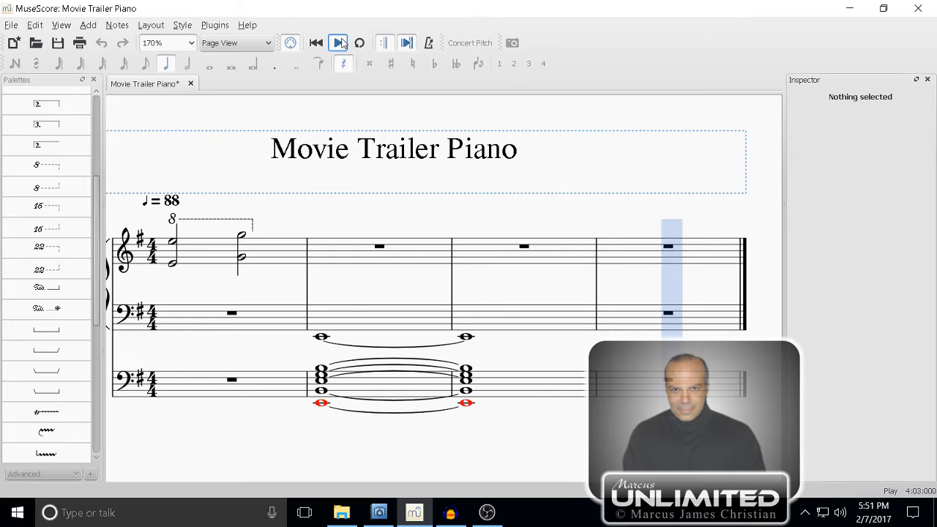
left_click(338, 42)
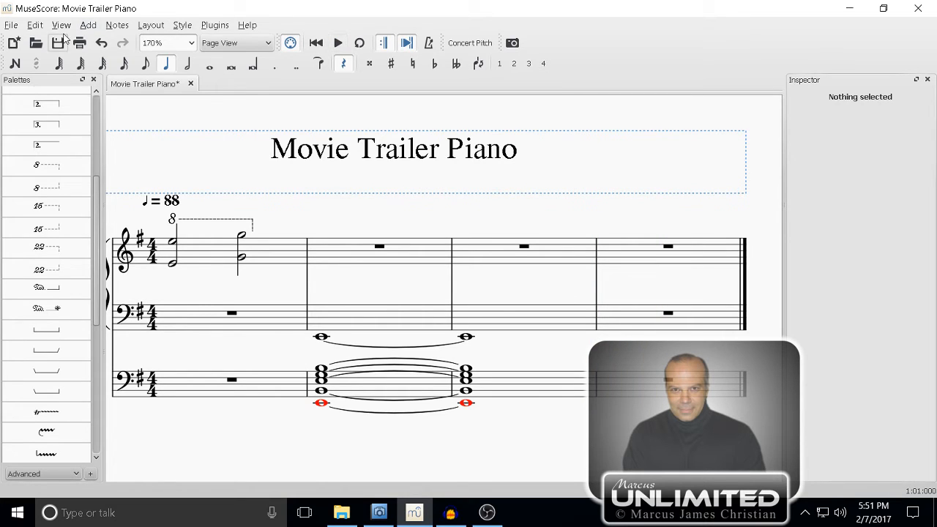
left_click(62, 24)
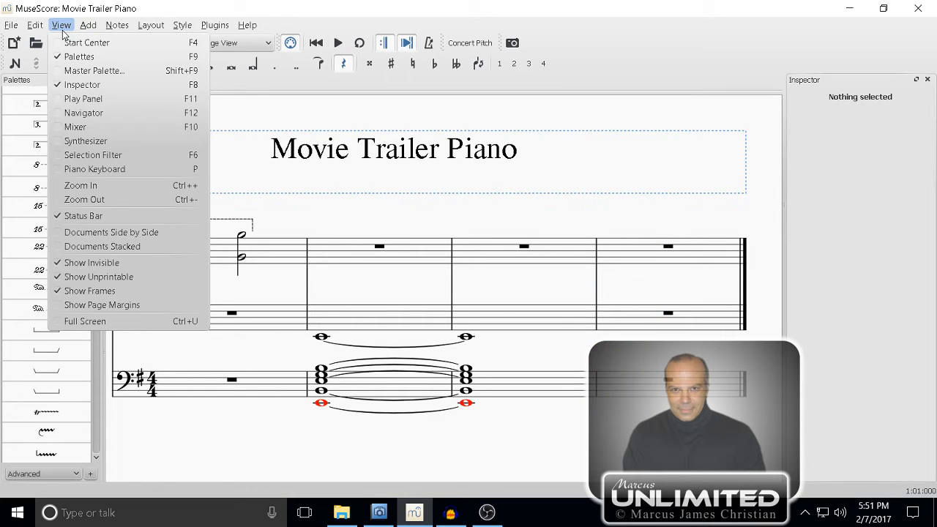
mouse_move(74, 126)
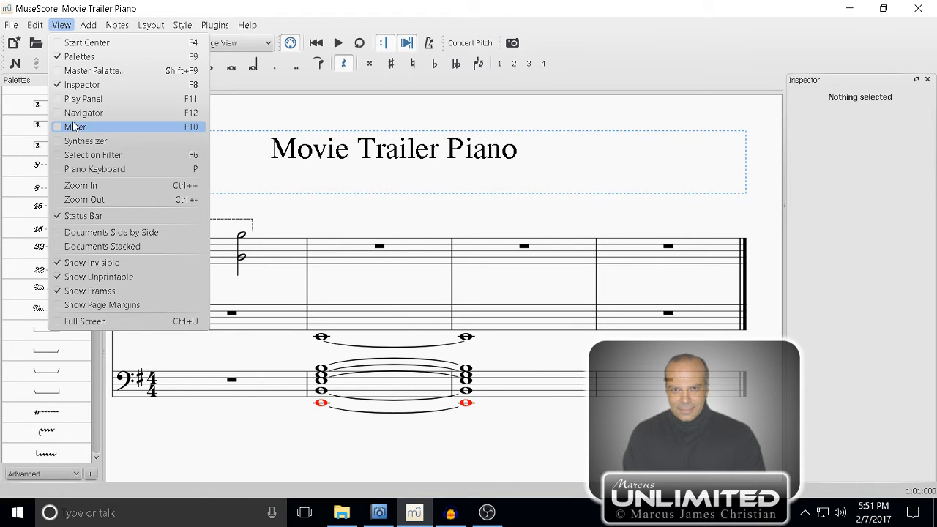
left_click(76, 127)
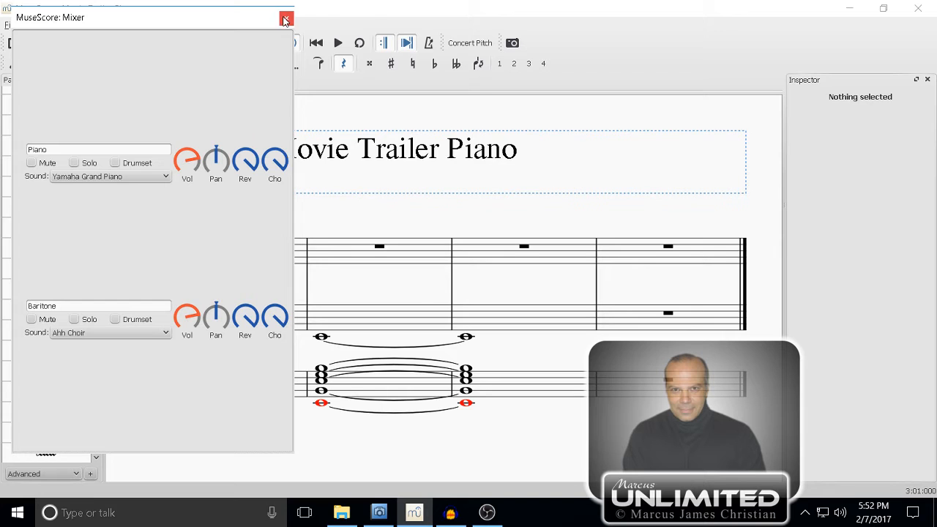
left_click(285, 18)
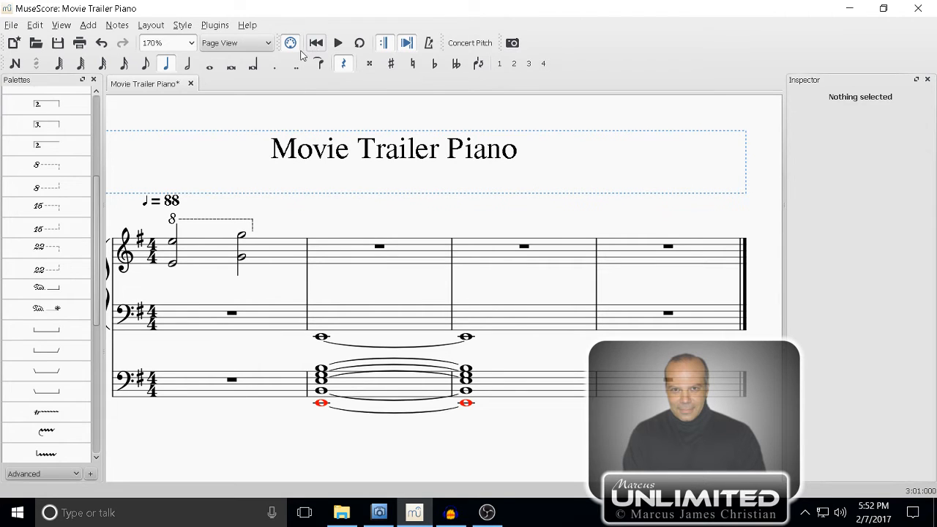
left_click(337, 43)
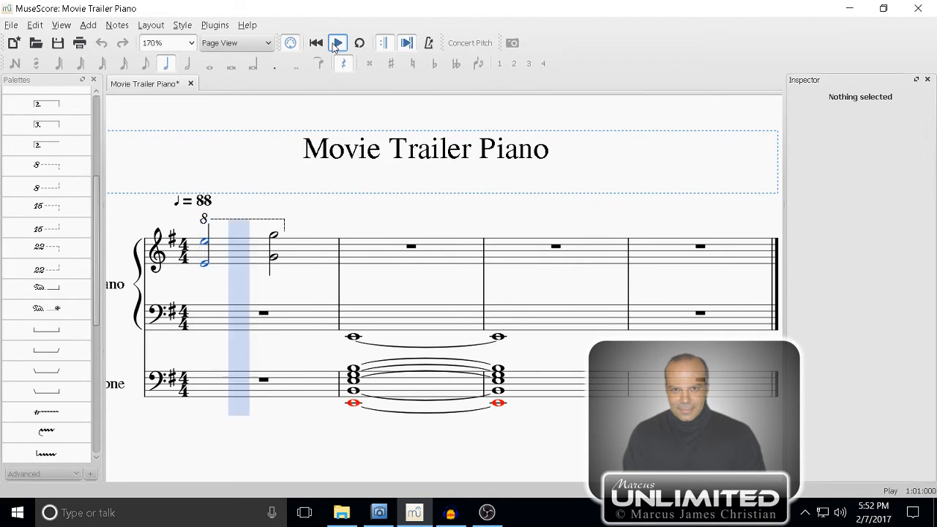
mouse_move(337, 42)
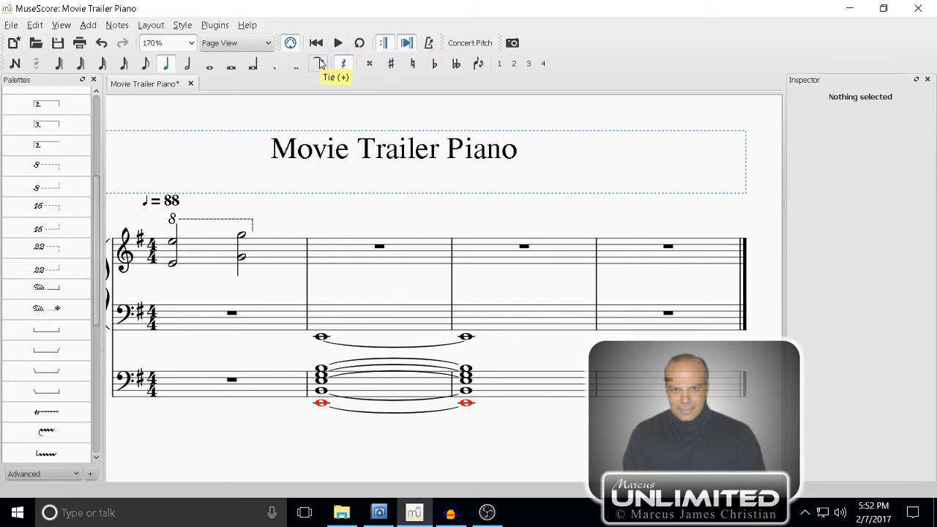
mouse_move(296, 64)
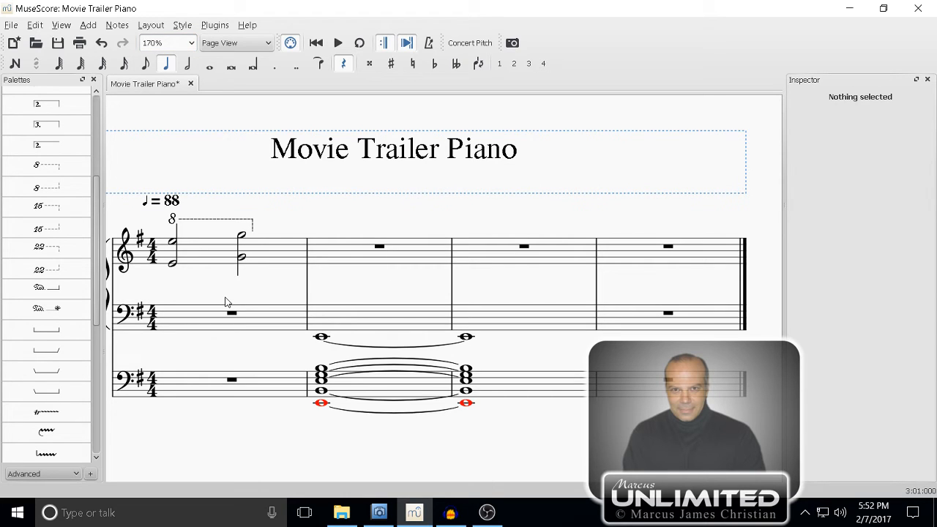
mouse_move(269, 263)
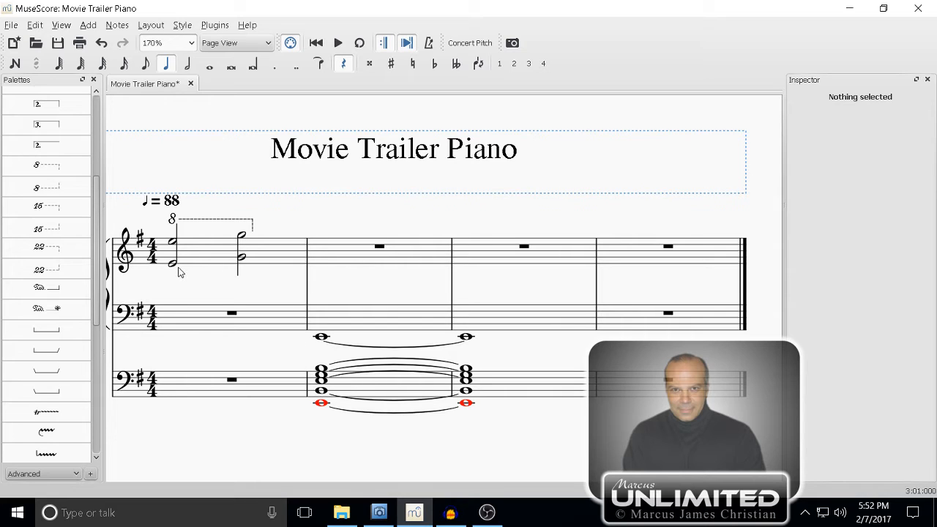
mouse_move(228, 248)
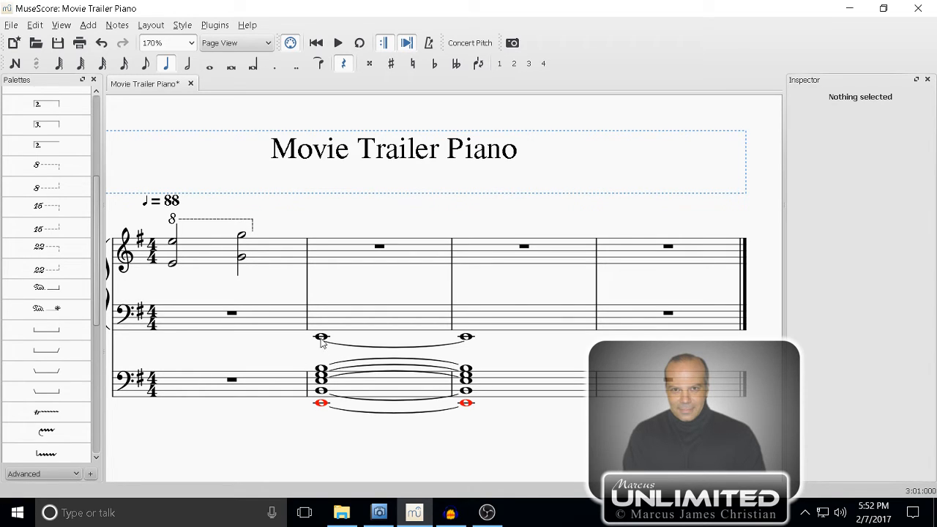
mouse_move(299, 398)
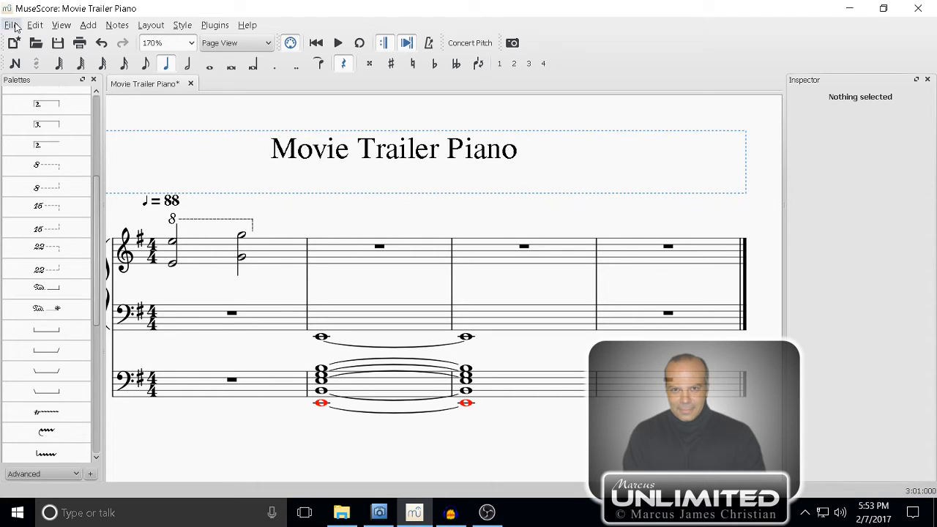
Export the score as WAV 'Movie Trailer Piano v1' into MovieTrailerPianoMuscordacity_T1.
left_click(11, 25)
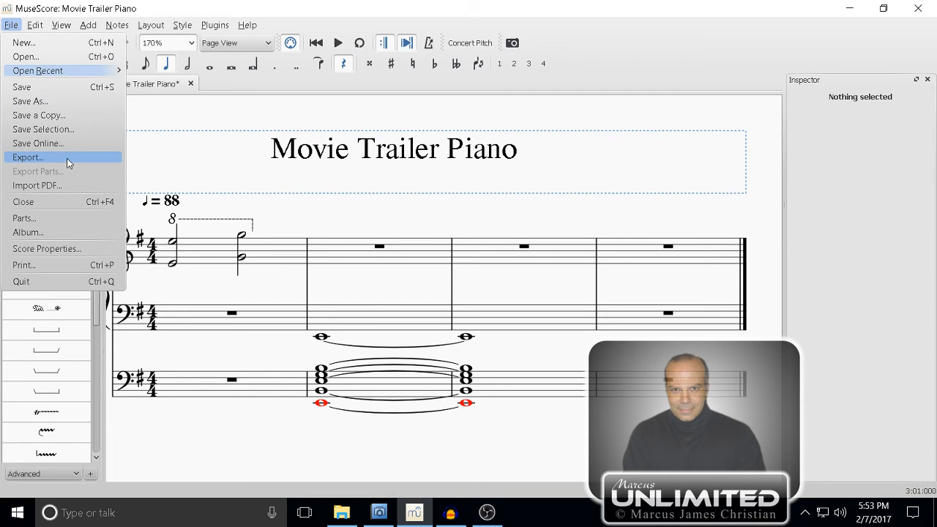
left_click(27, 157)
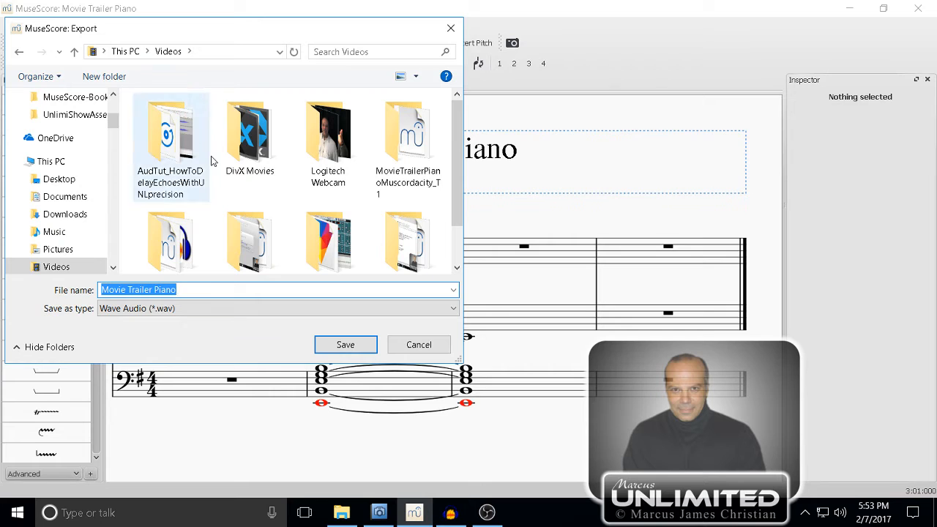
left_click(408, 135)
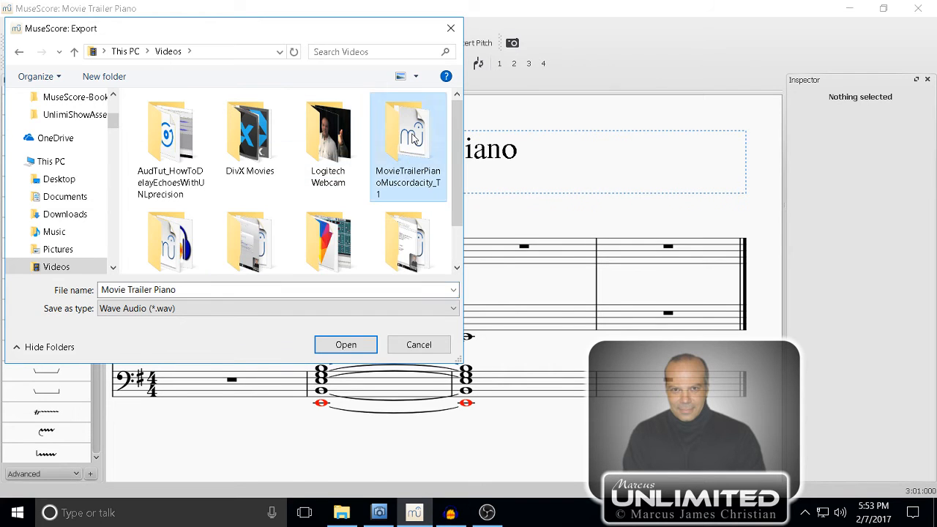
double_click(407, 136)
type(" v1")
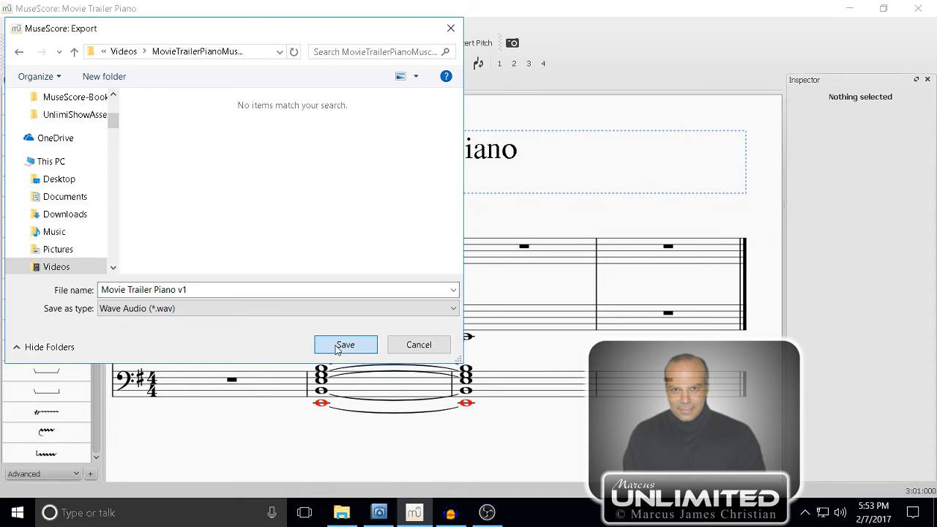
left_click(345, 345)
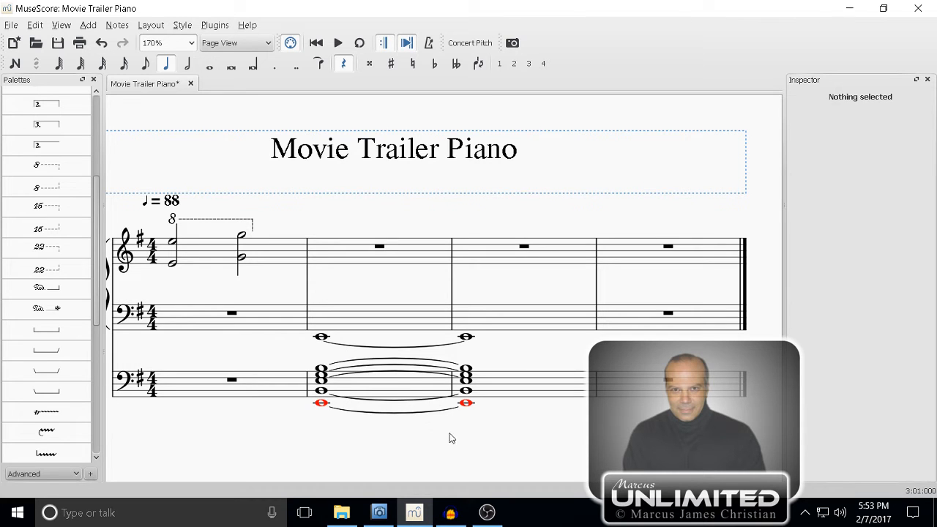
In Audacity, import 'Movie Trailer Piano v1' from the MovieTrailerPianoMuscordacity_T1 folder.
left_click(450, 512)
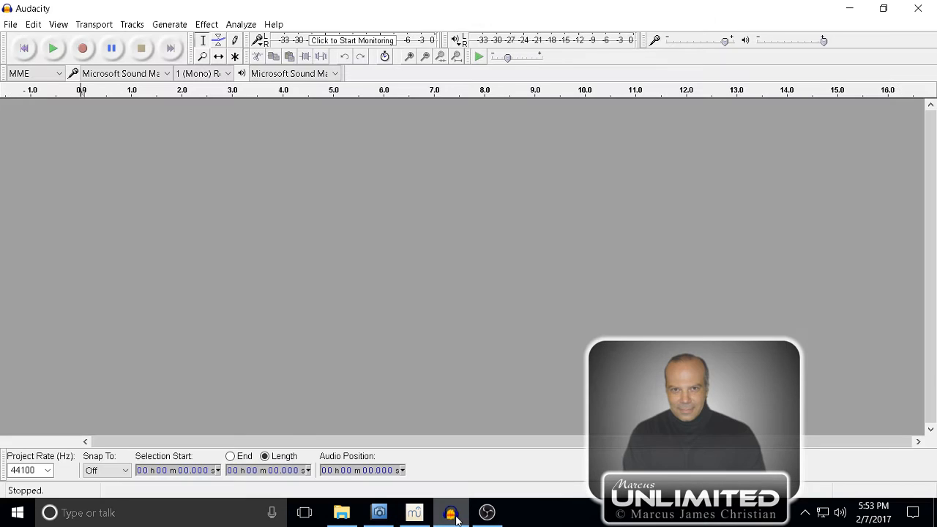
left_click(10, 24)
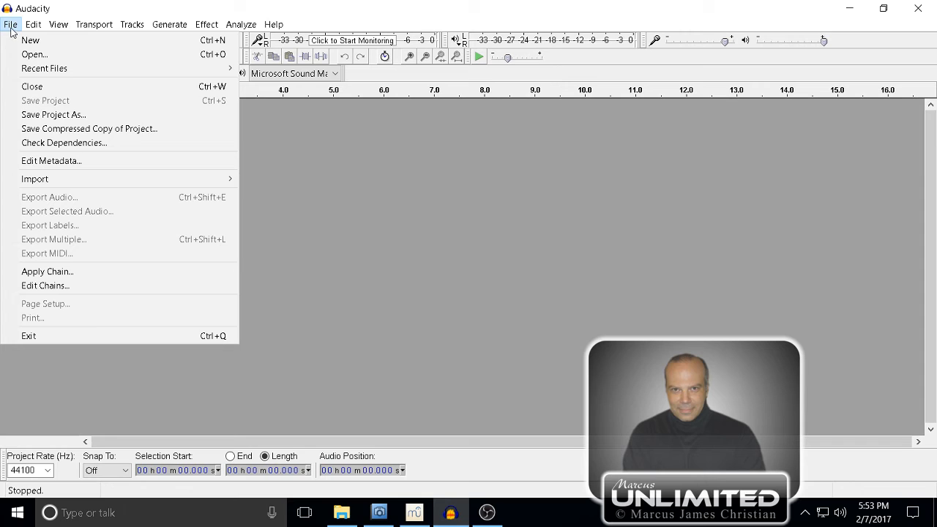
mouse_move(35, 178)
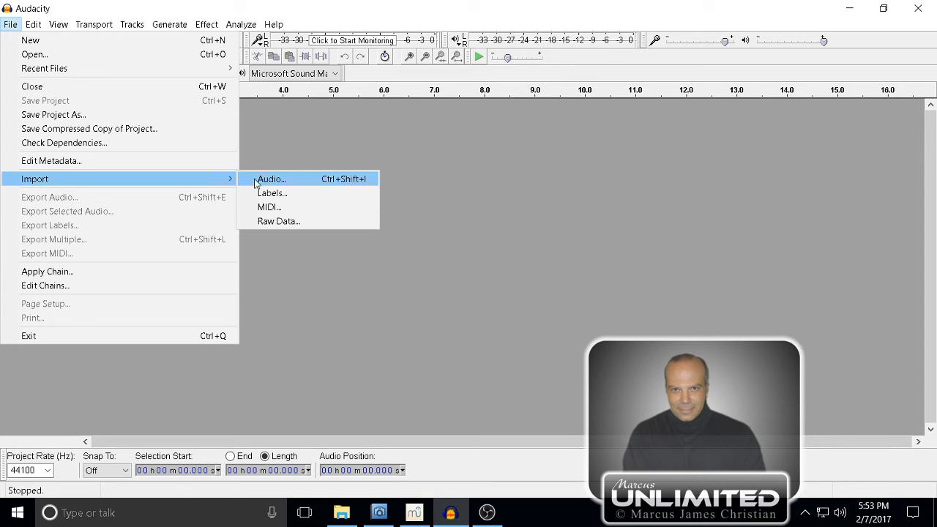
left_click(271, 178)
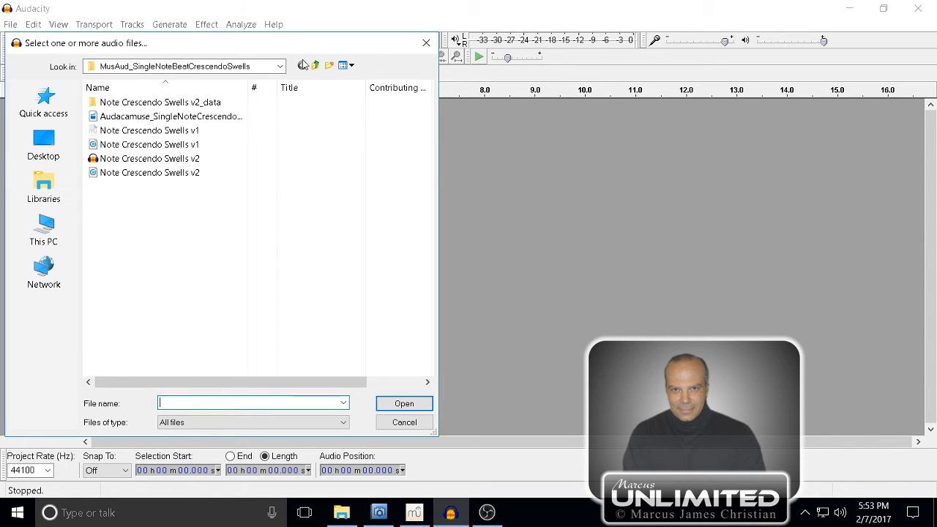
left_click(314, 65)
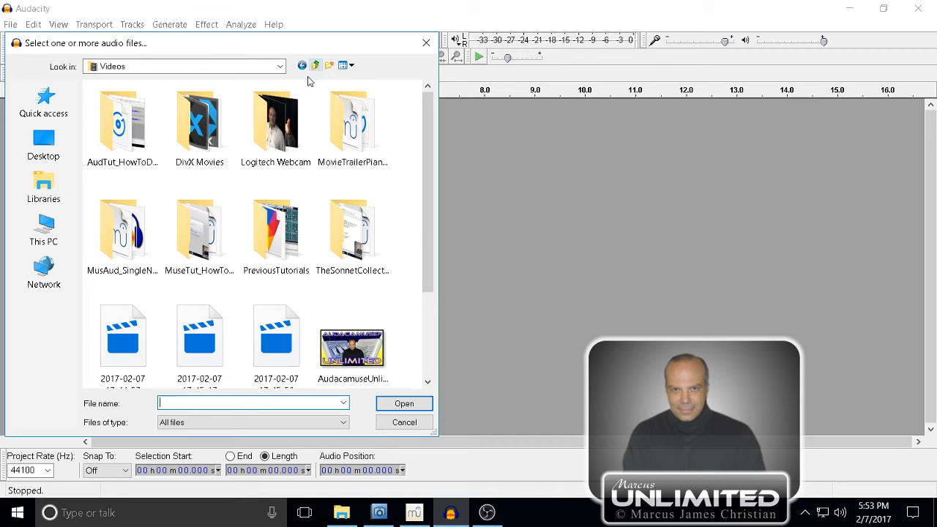
left_click(353, 128)
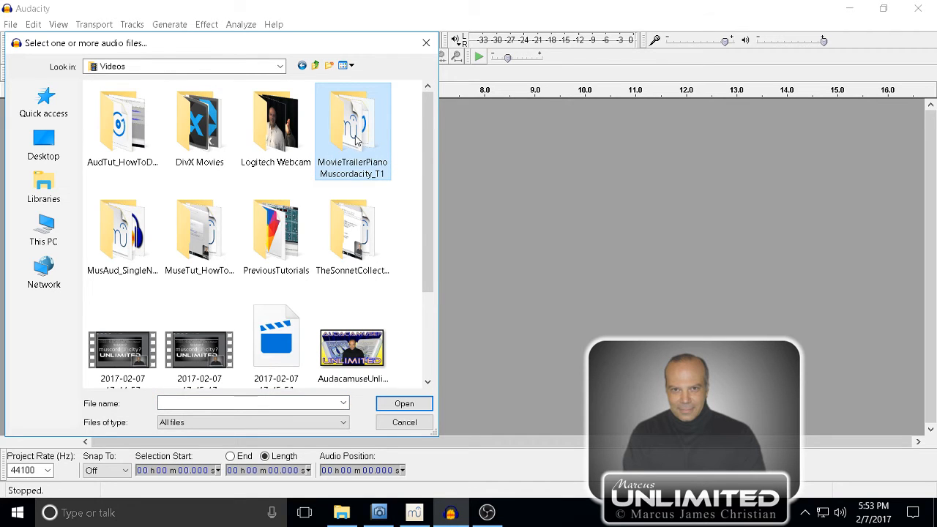
double_click(353, 124)
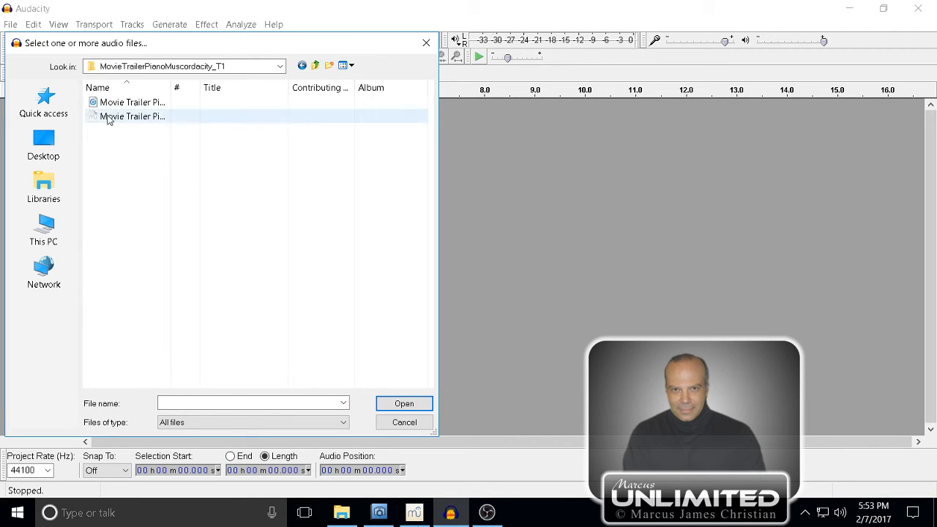
left_click(133, 102)
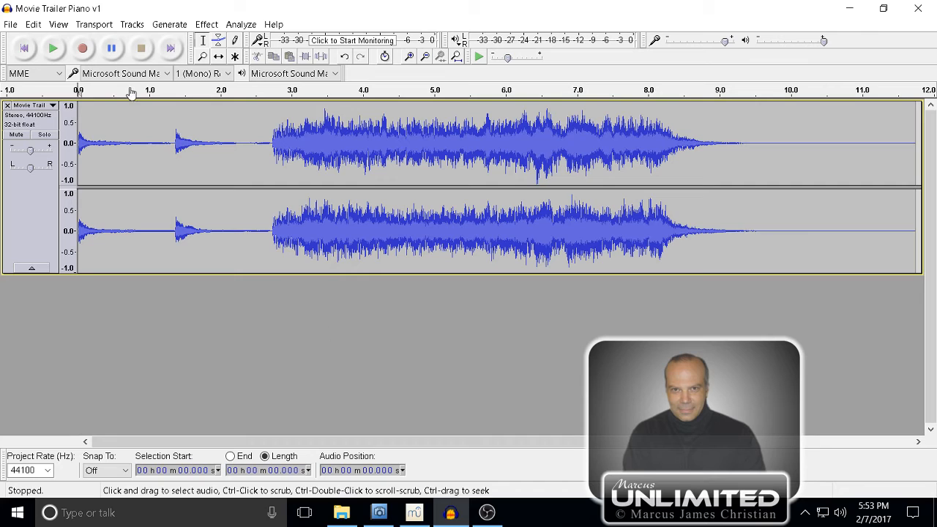
mouse_move(24, 48)
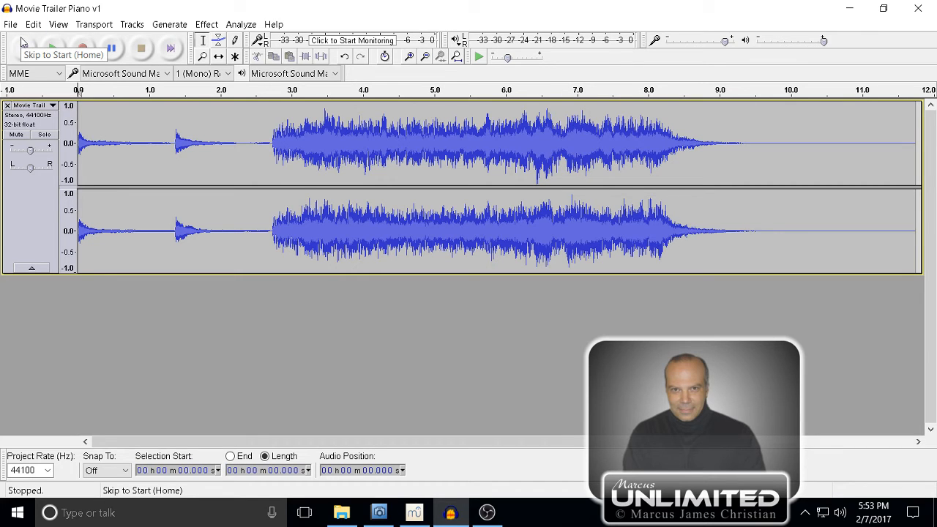
left_click(54, 48)
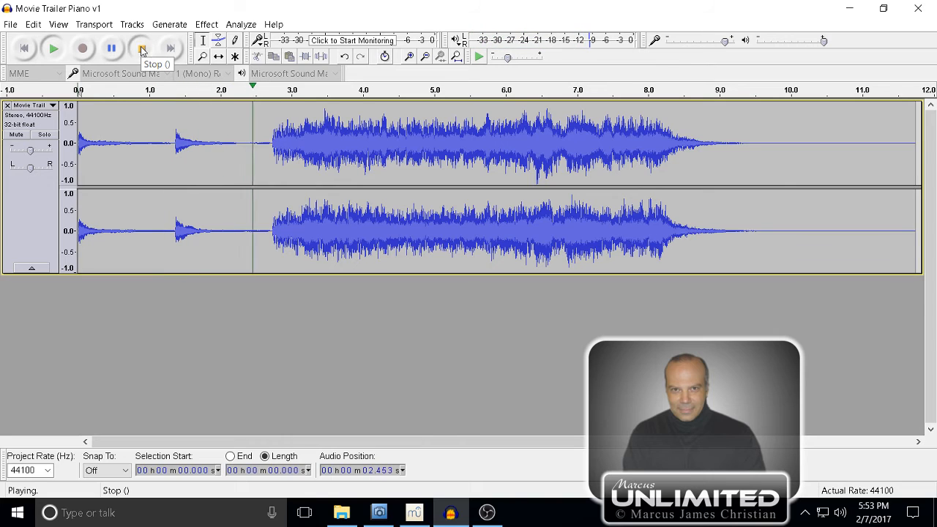
left_click(142, 48)
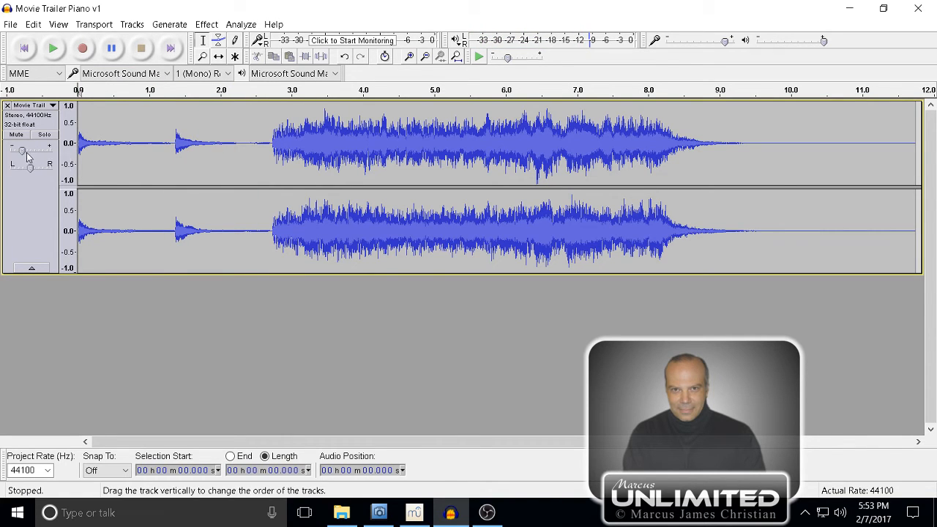
left_click(52, 49)
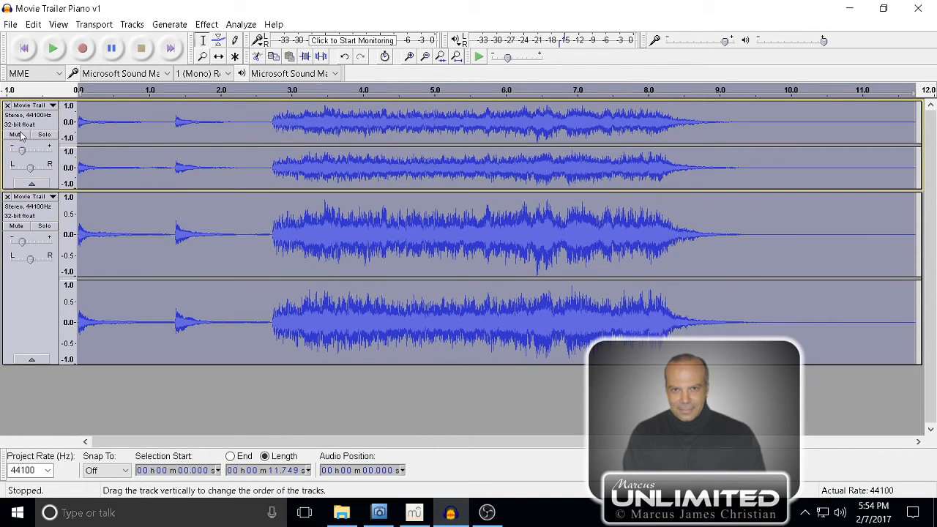
Mute the top trailer track copy and select the bottom copy.
left_click(18, 134)
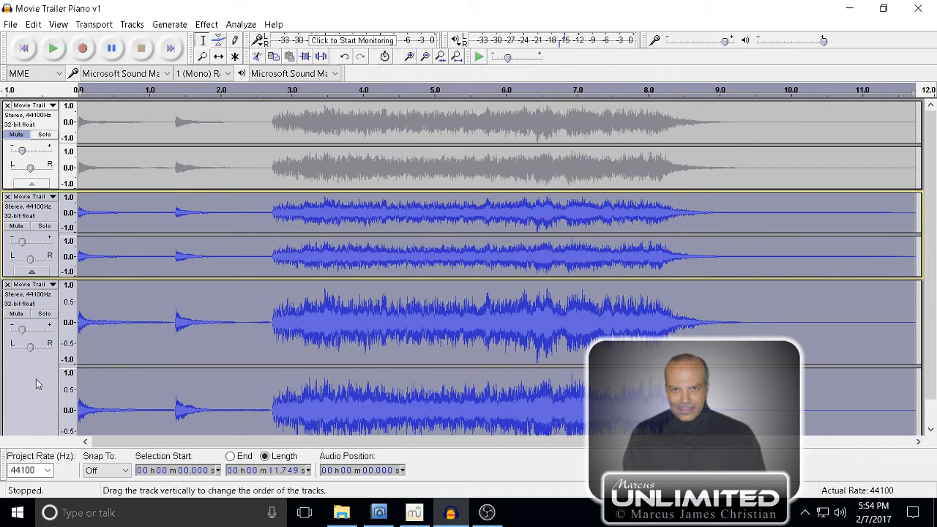
mouse_move(42, 374)
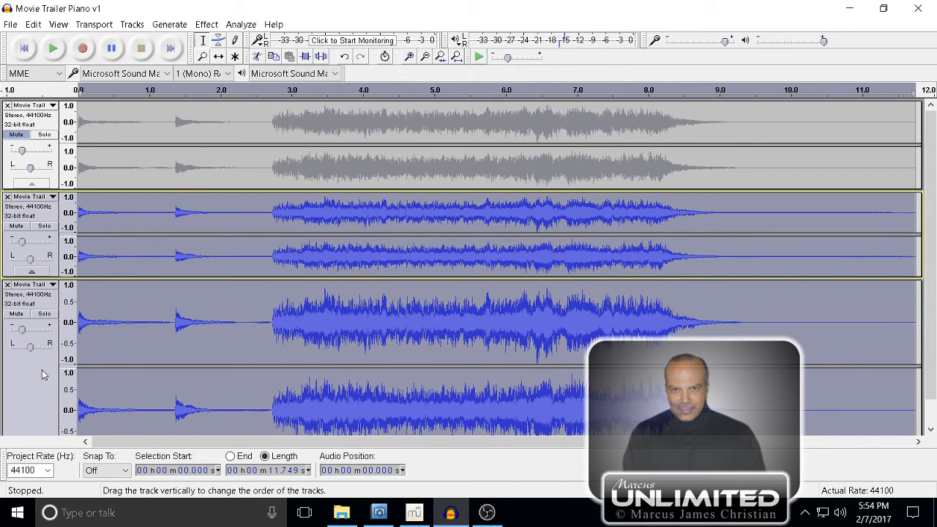
mouse_move(45, 356)
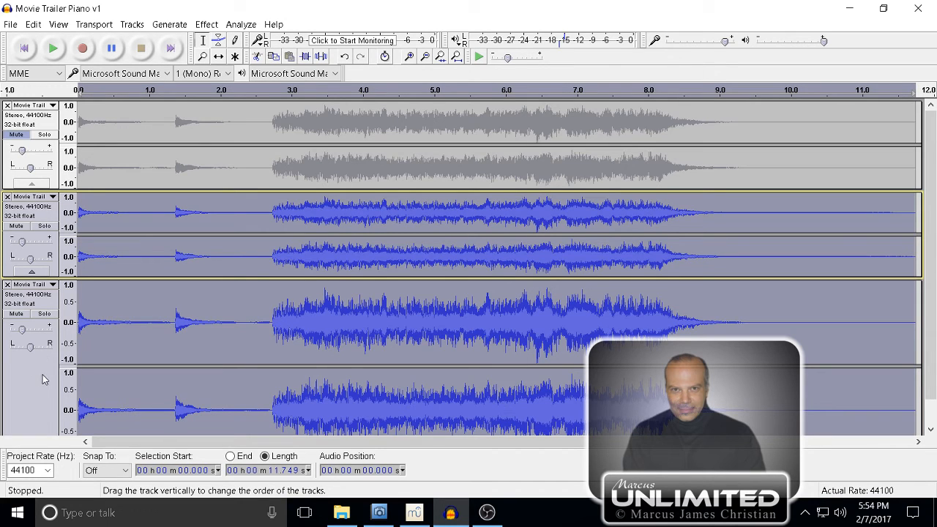
left_click(29, 284)
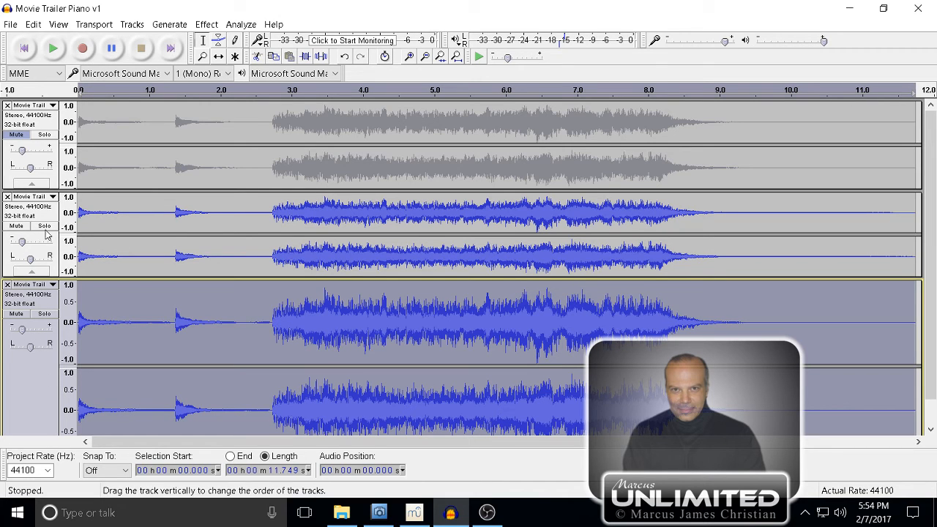
mouse_move(22, 237)
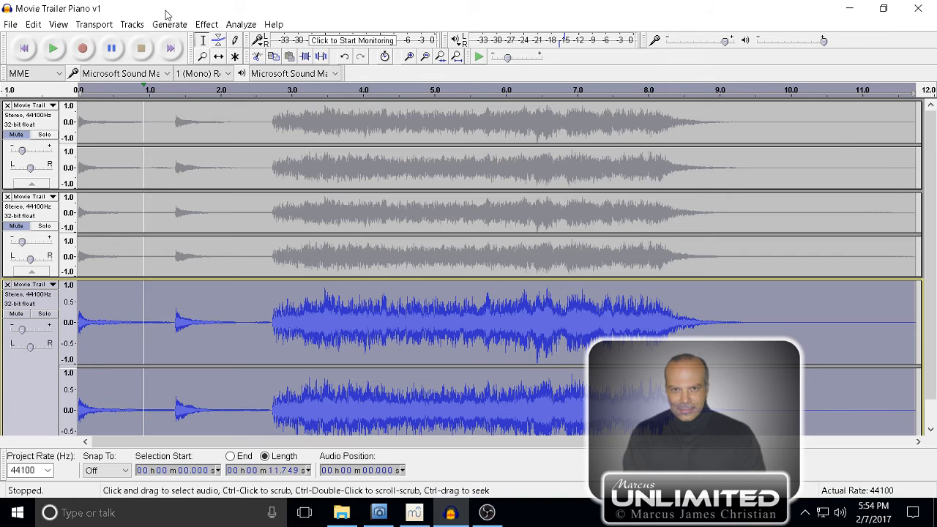
Set the bottom track's Reverb to tone high 49% with wet only, and preview it.
left_click(207, 24)
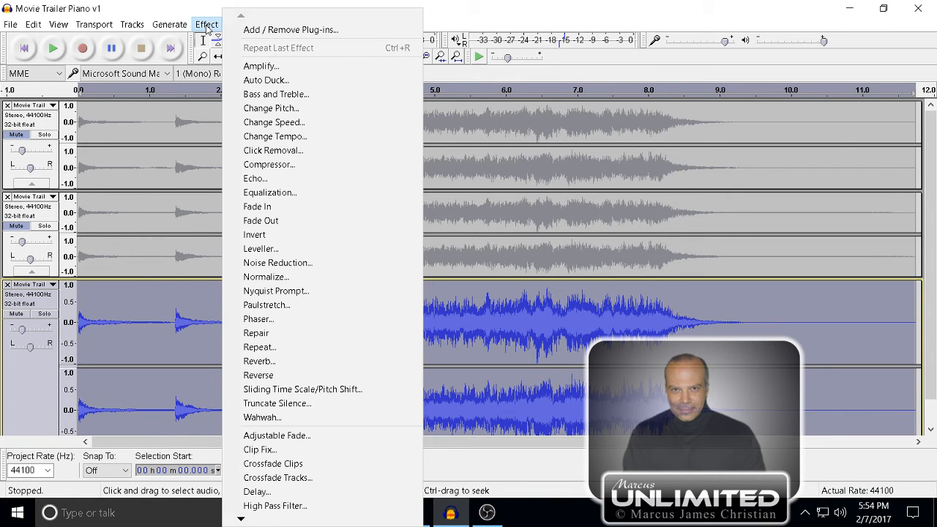
mouse_move(257, 206)
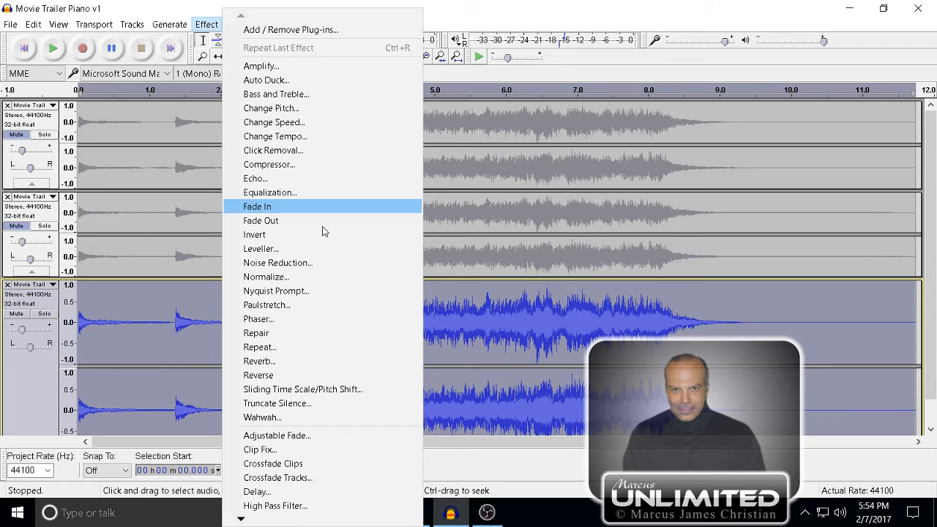
left_click(259, 361)
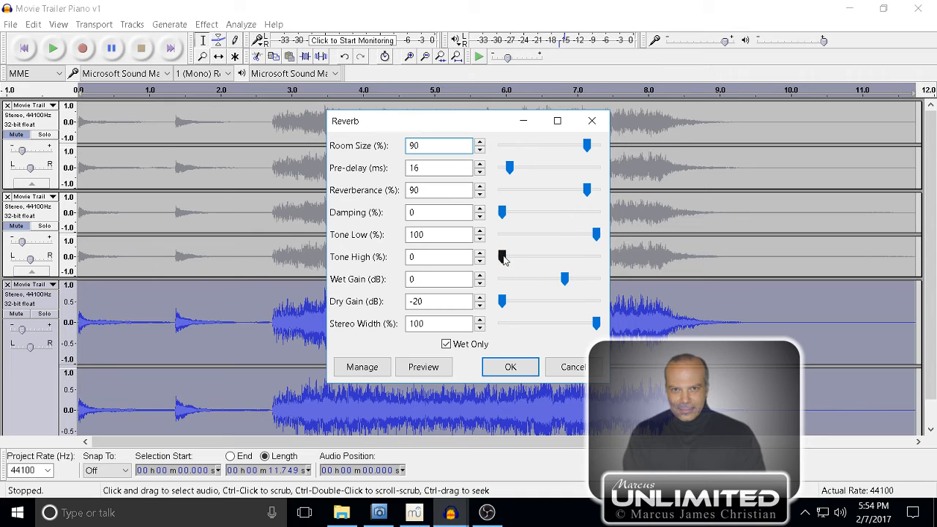
left_click_drag(502, 257, 551, 257)
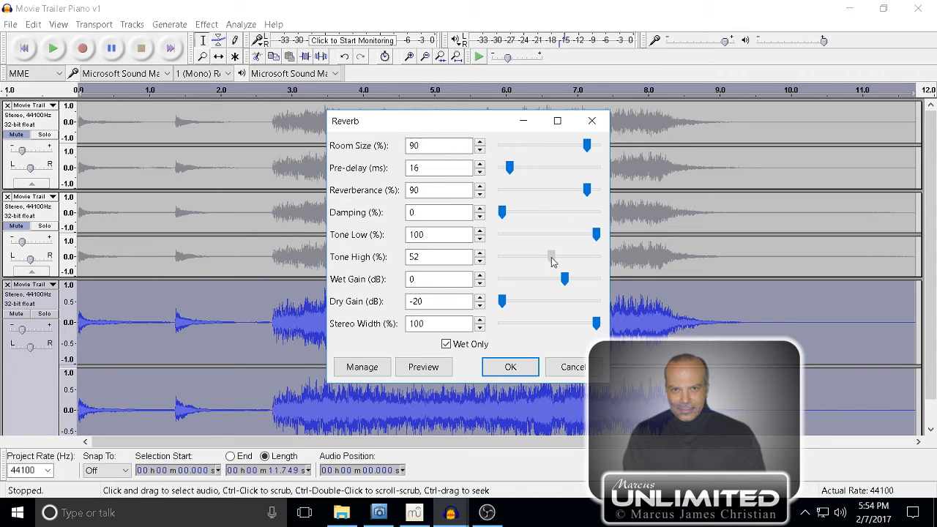
left_click_drag(551, 256, 547, 257)
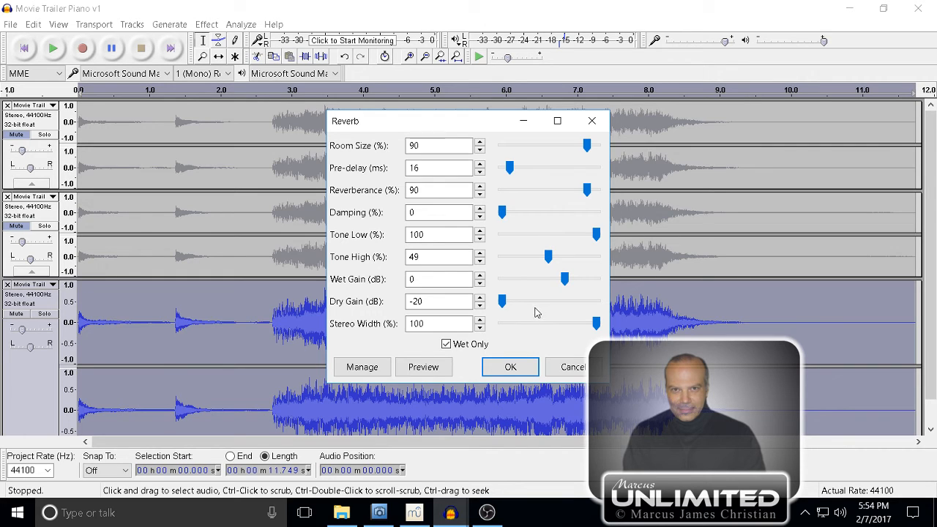
left_click(445, 344)
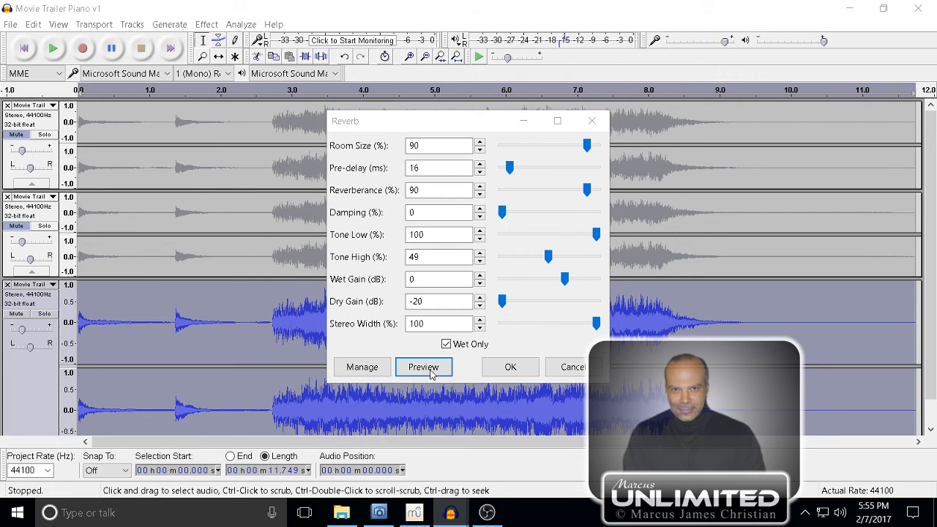
left_click(424, 367)
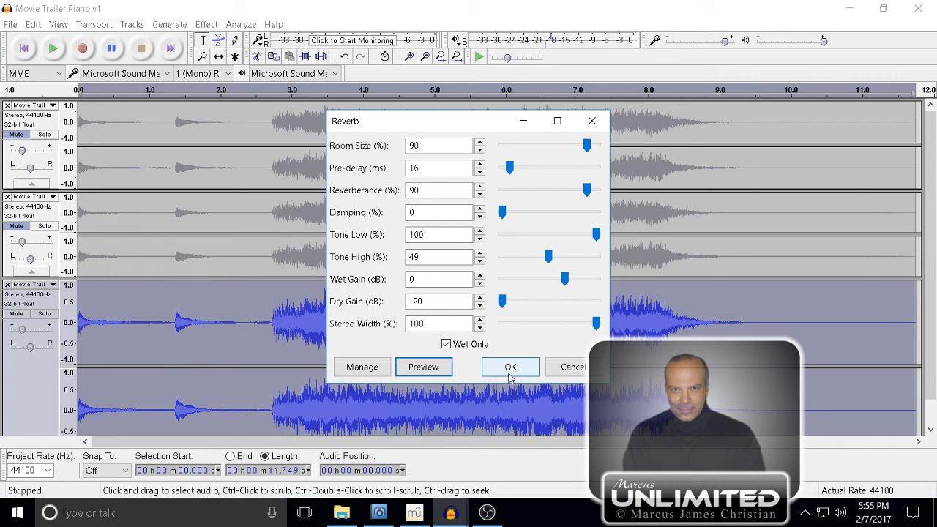
Apply the wet-only reverb to the bottom trailer copy and play the project.
left_click(510, 367)
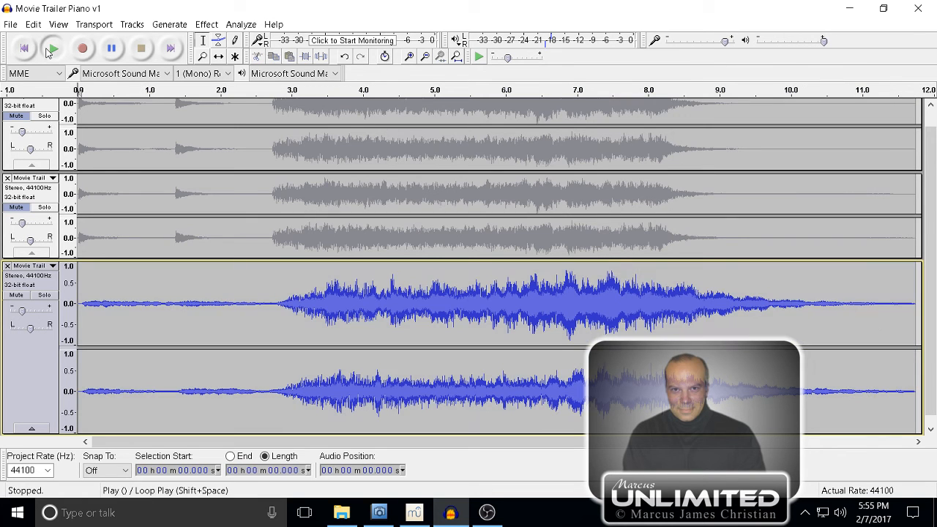
left_click(52, 48)
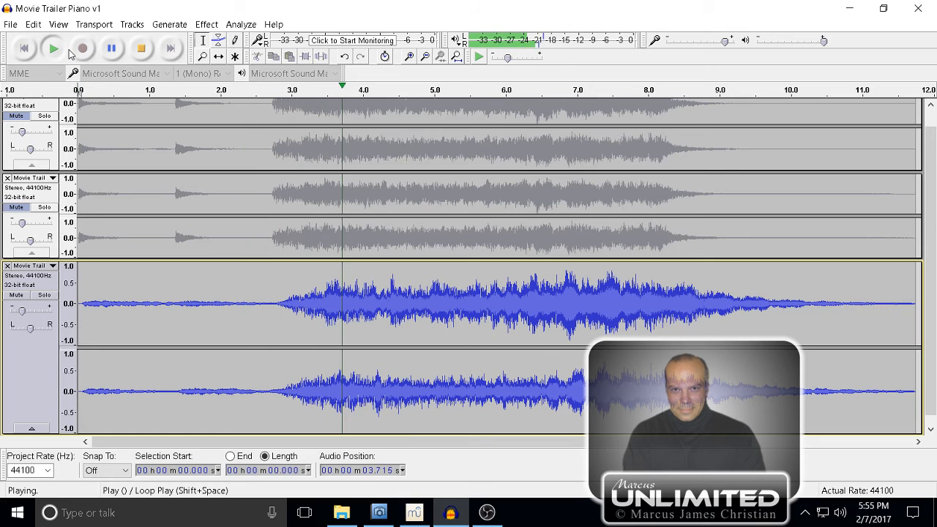
left_click(111, 48)
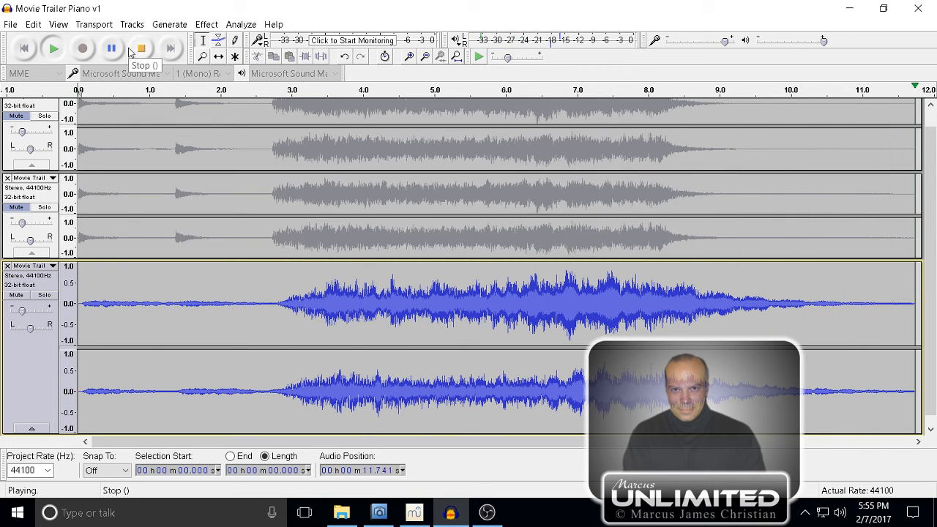
Replay the mix, stop it, and select the reverb track's tail from about 8.3 s.
left_click(141, 48)
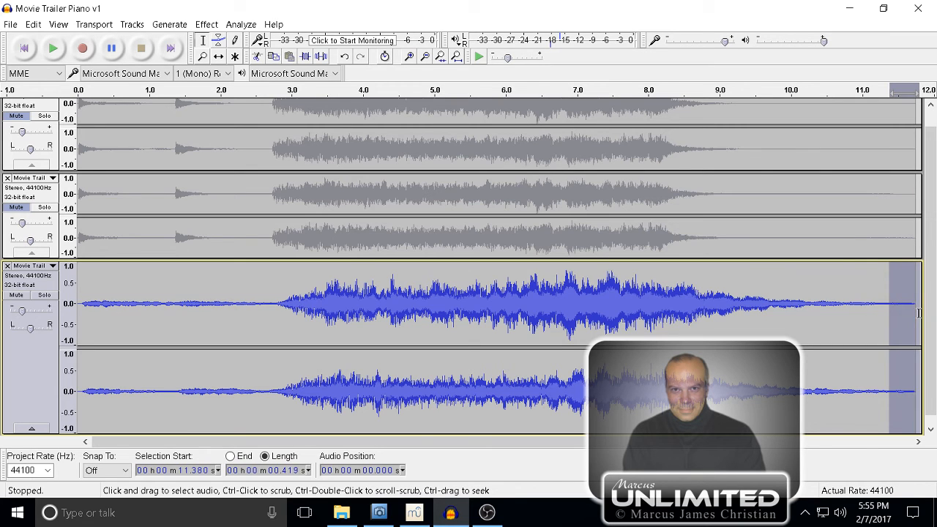
left_click(206, 24)
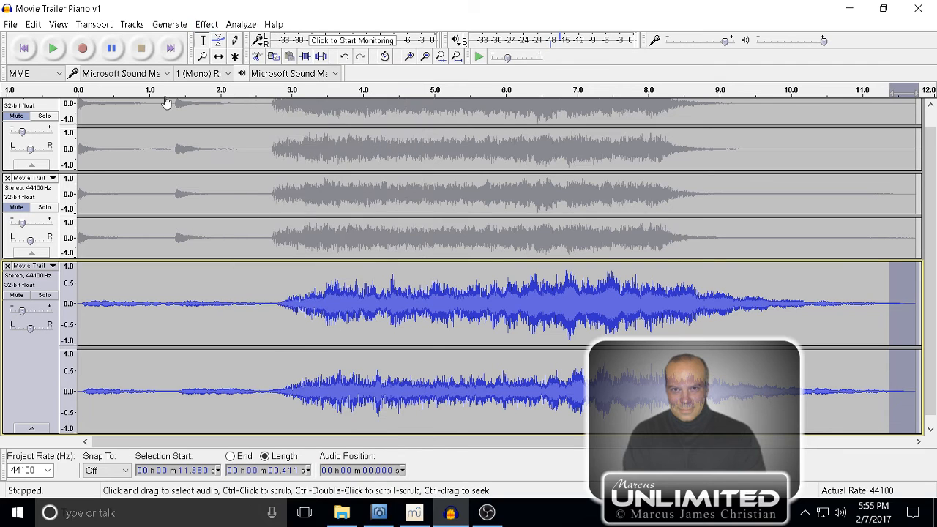
left_click(53, 48)
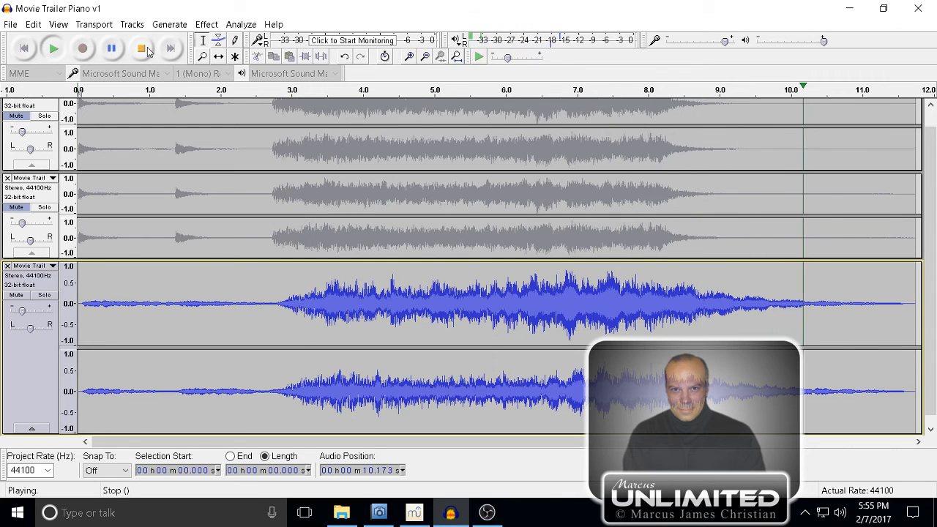
left_click(141, 48)
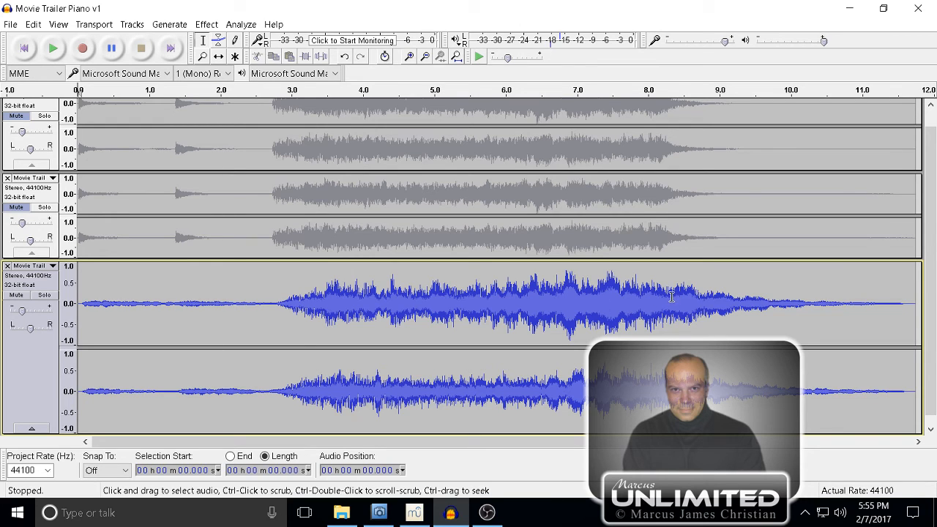
left_click_drag(670, 300, 915, 300)
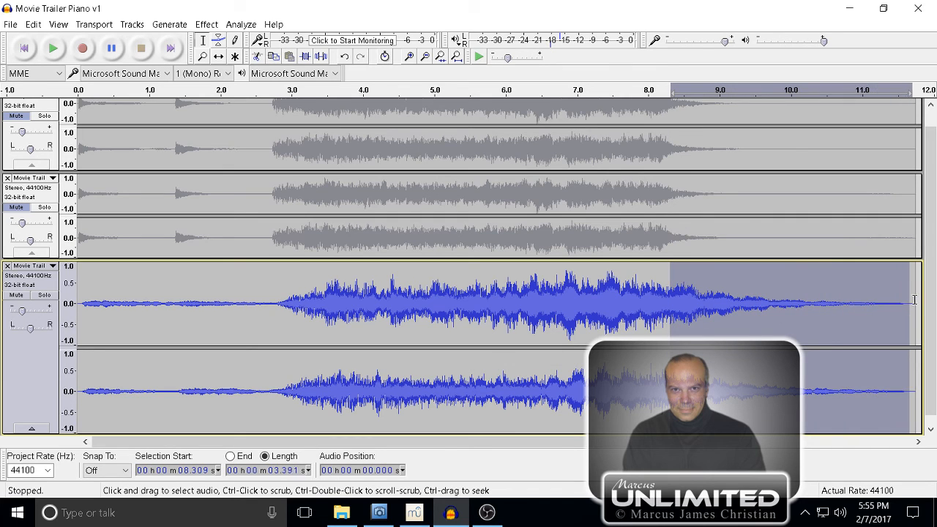
mouse_move(890, 294)
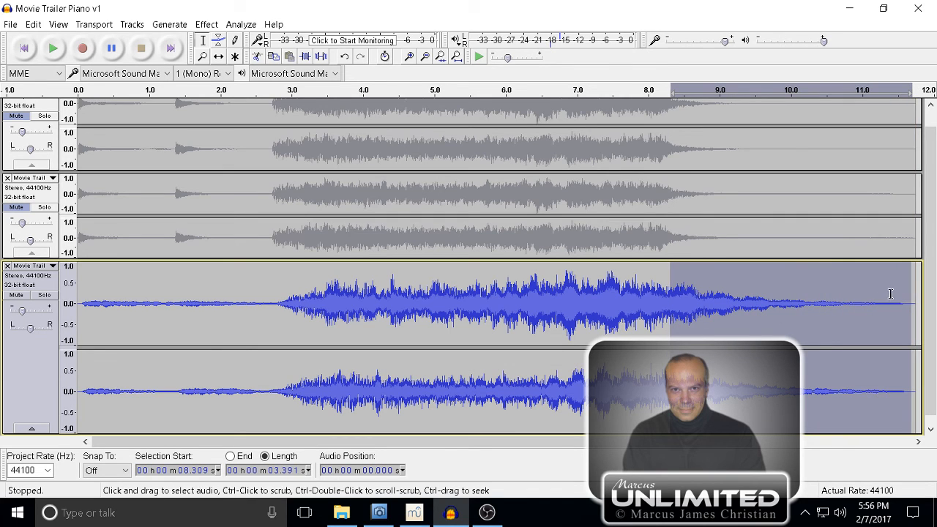
mouse_move(843, 284)
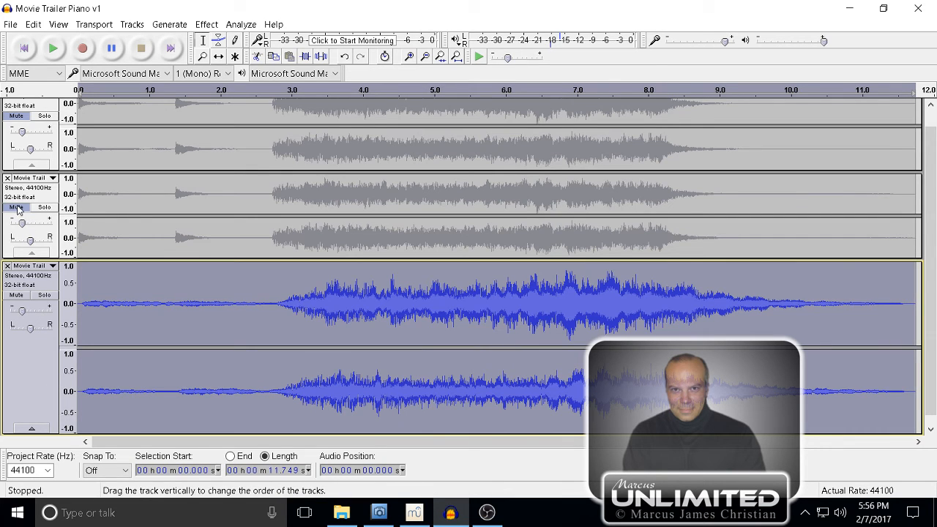
Unmute the middle trailer copy, leaving the top track muted.
left_click(14, 207)
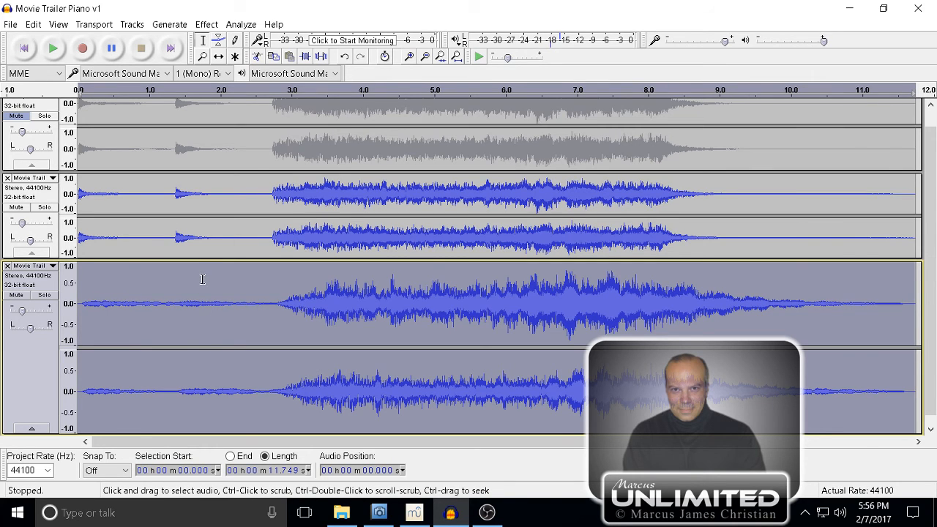
mouse_move(109, 256)
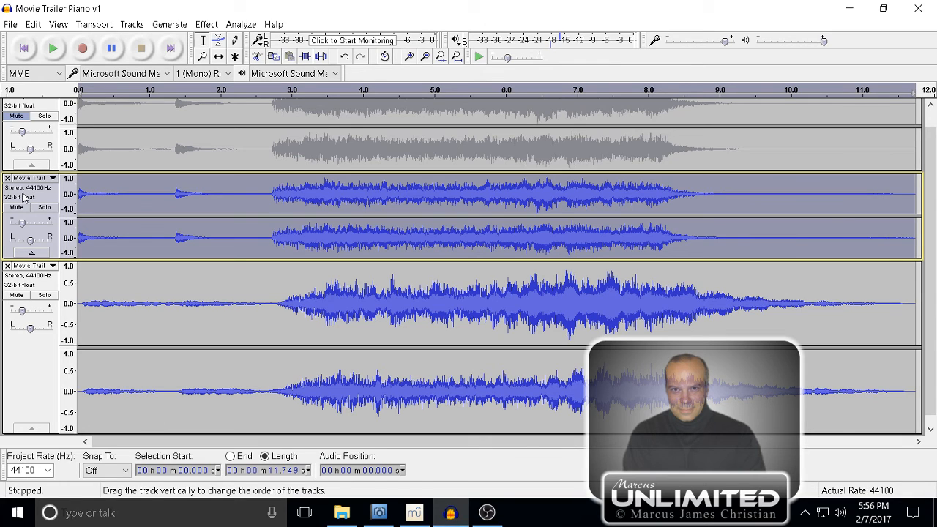
mouse_move(25, 227)
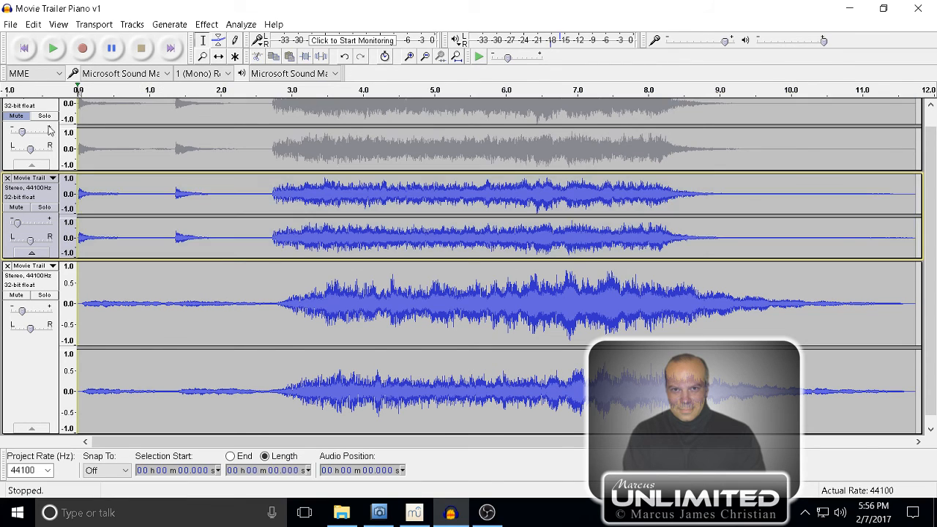
mouse_move(37, 196)
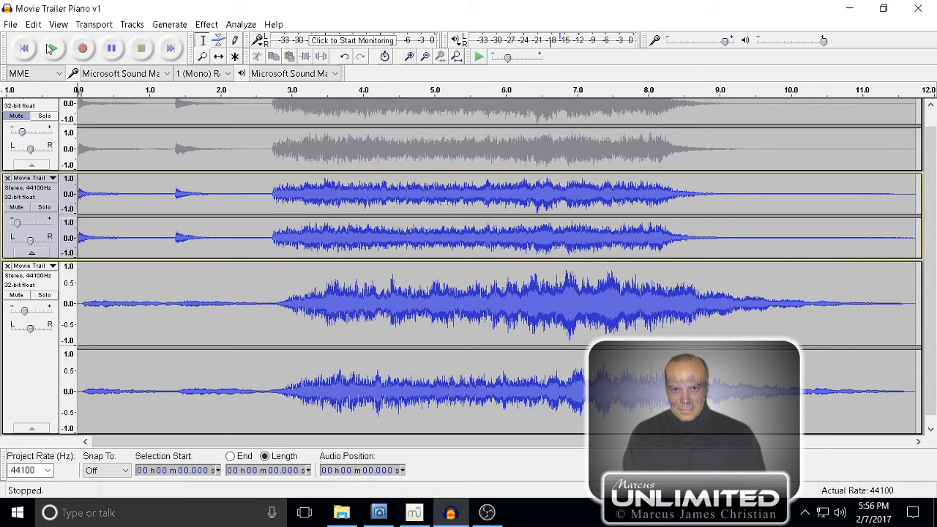
left_click(52, 48)
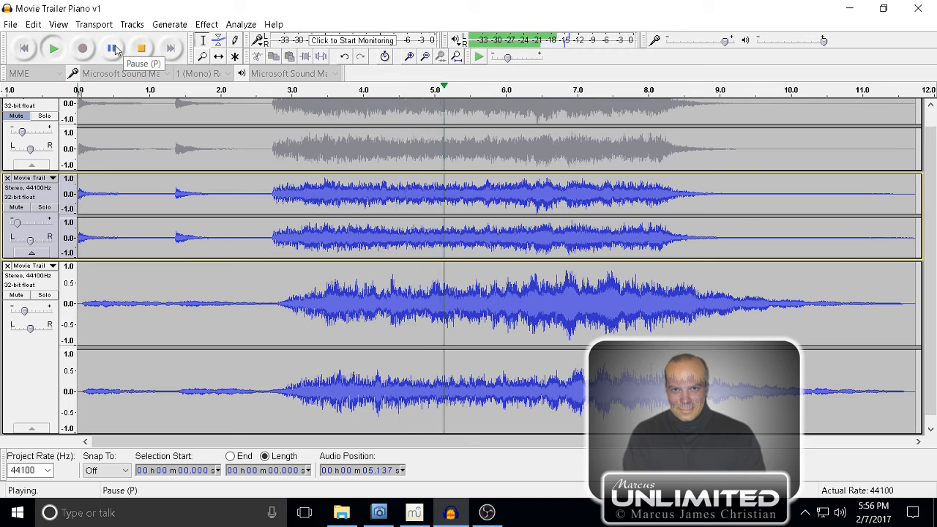
left_click(113, 48)
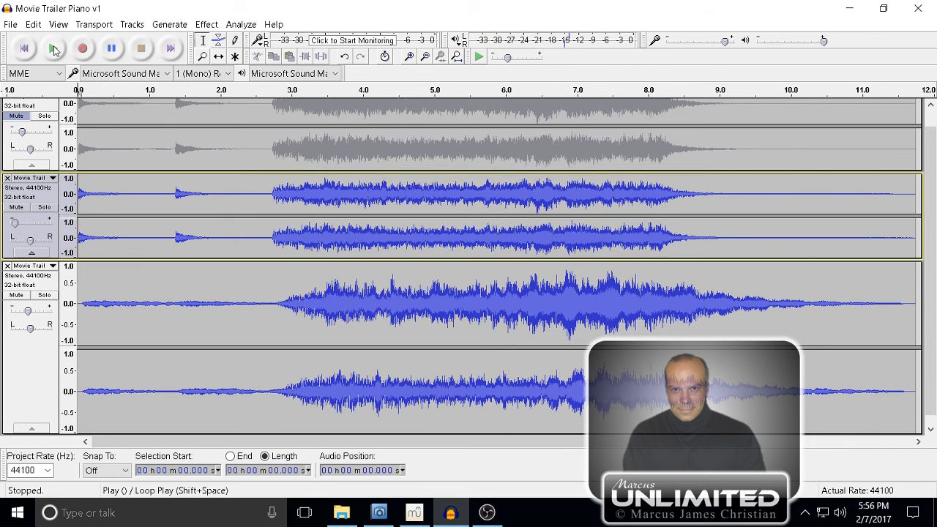
left_click(53, 48)
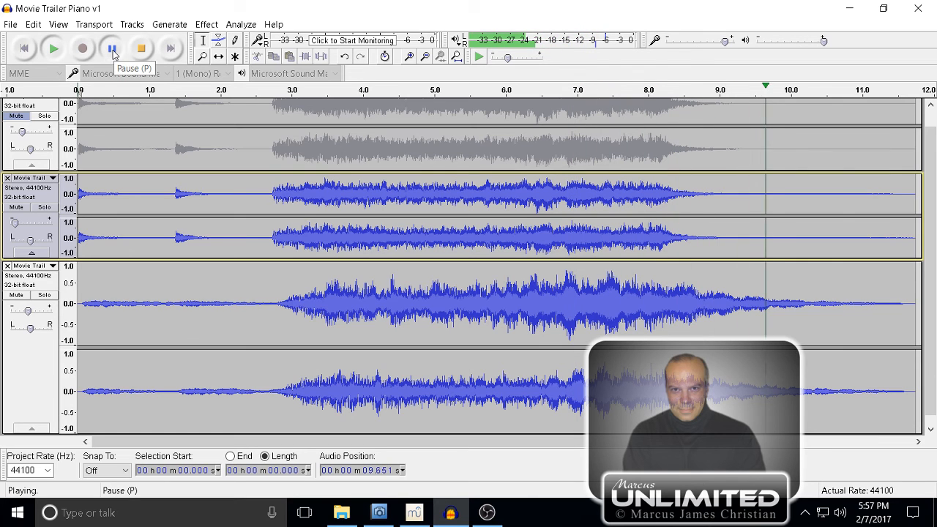
left_click(111, 47)
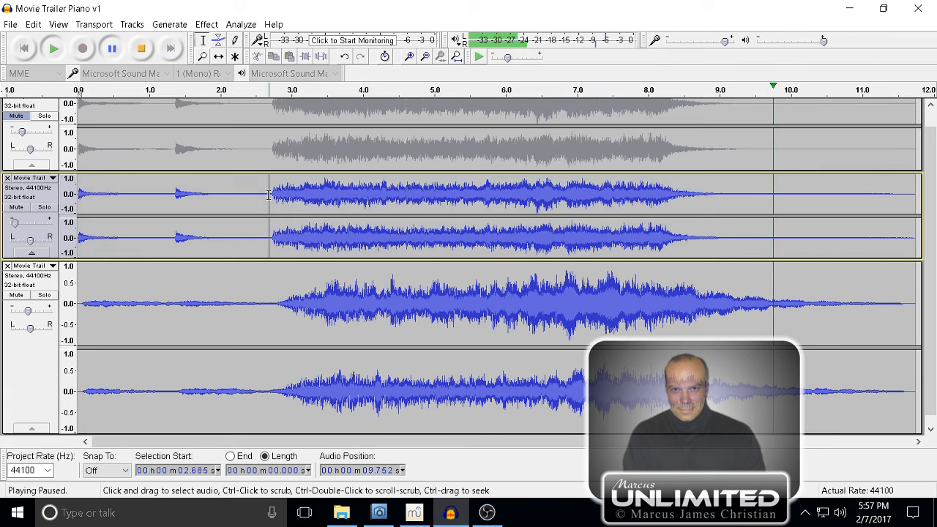
Fade out the middle dry track from about 2.7 s to the end, then replay the mix.
left_click_drag(269, 194, 772, 238)
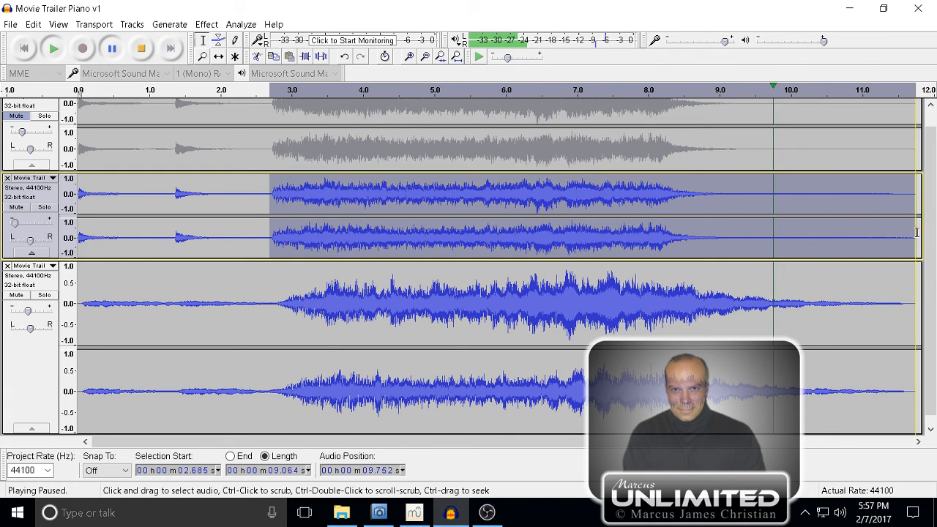
left_click(206, 25)
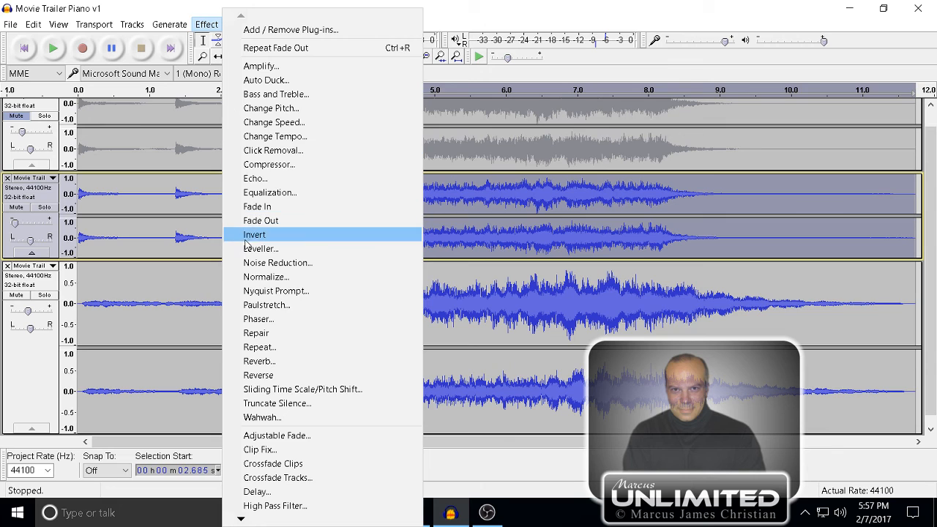
left_click(254, 234)
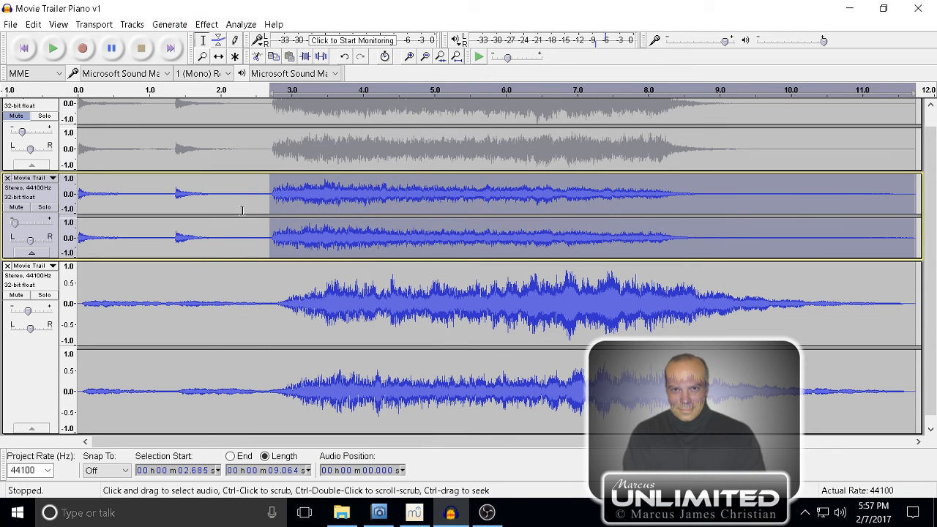
left_click(53, 48)
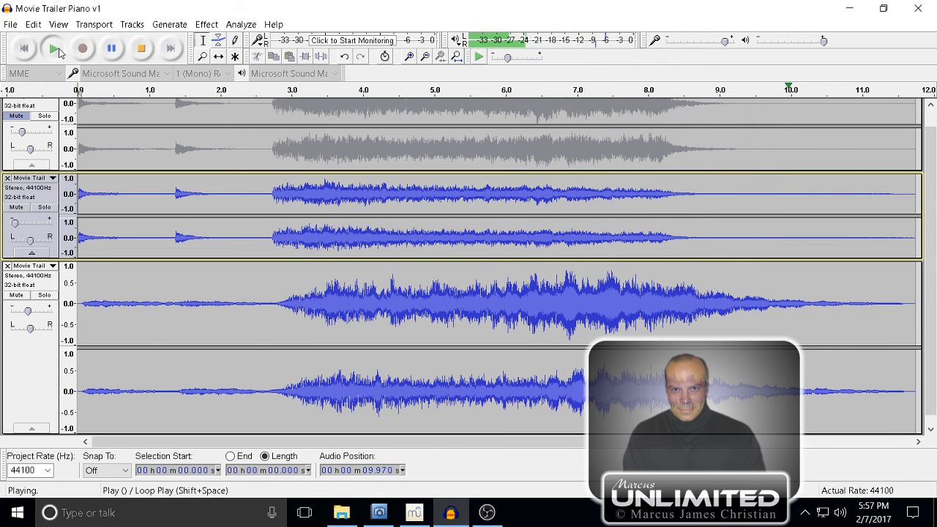
left_click(141, 49)
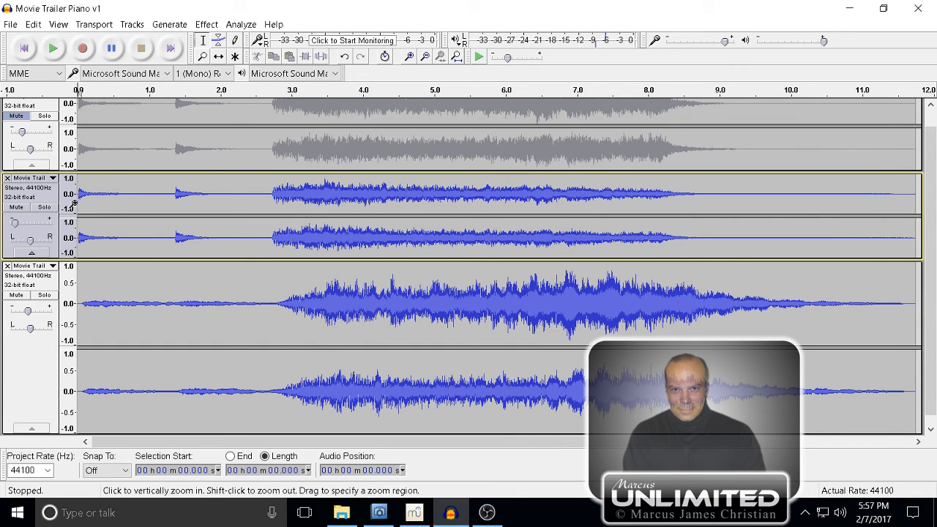
mouse_move(93, 190)
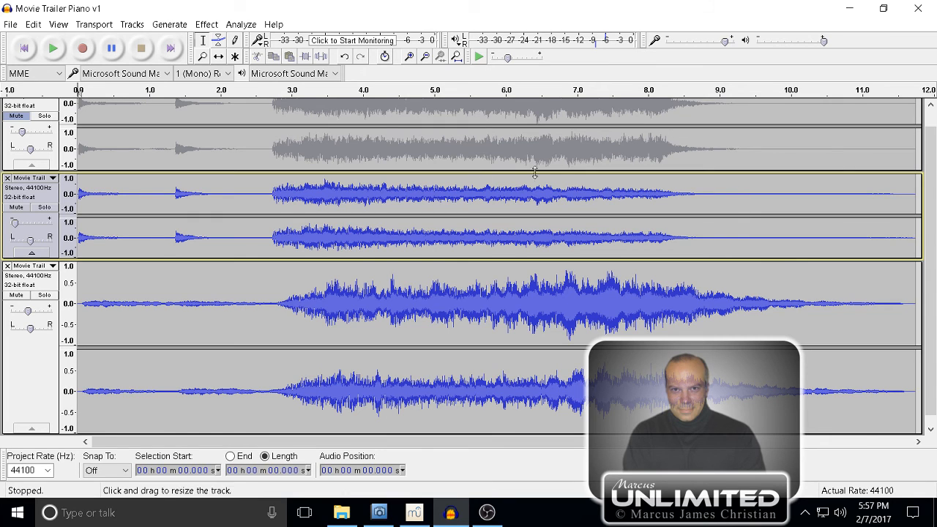
mouse_move(122, 300)
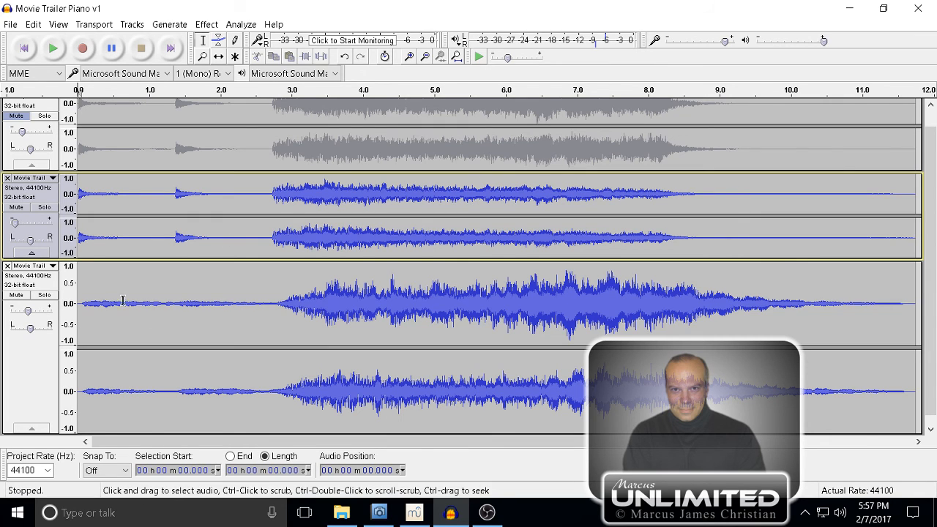
mouse_move(159, 305)
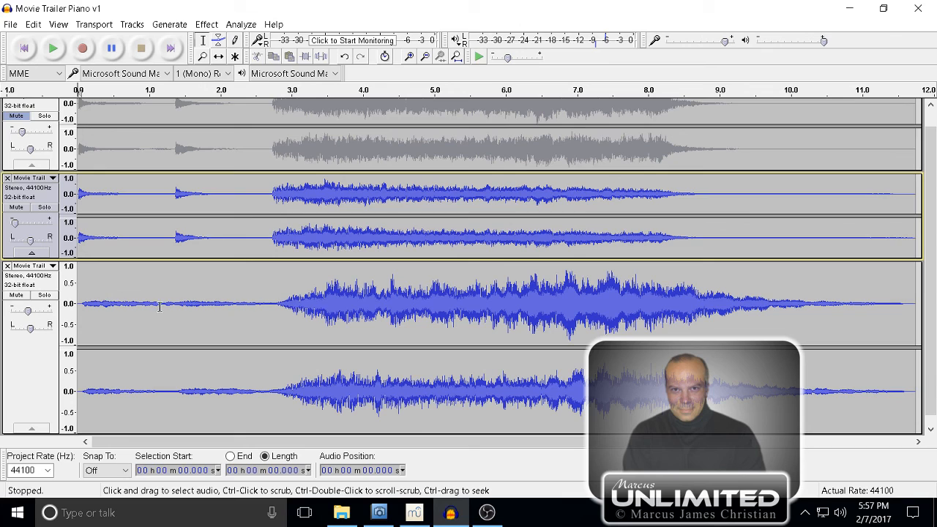
mouse_move(640, 303)
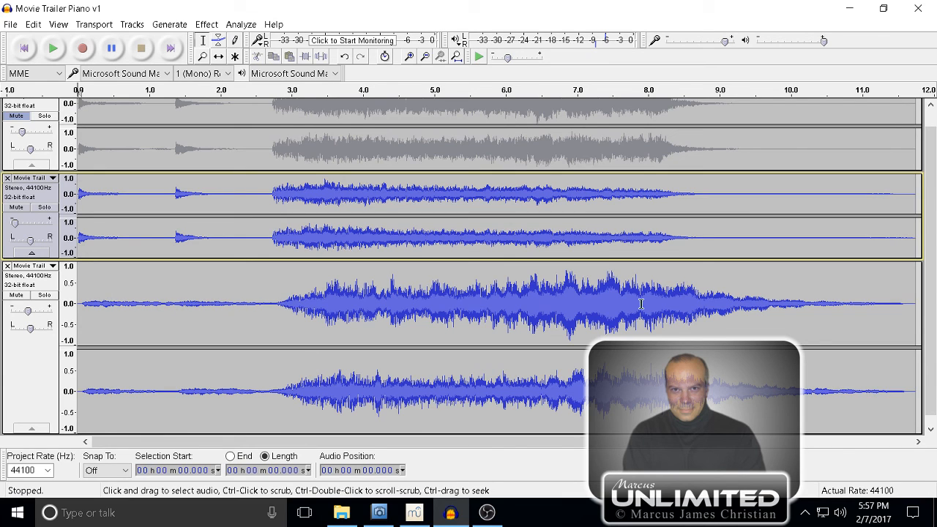
mouse_move(516, 194)
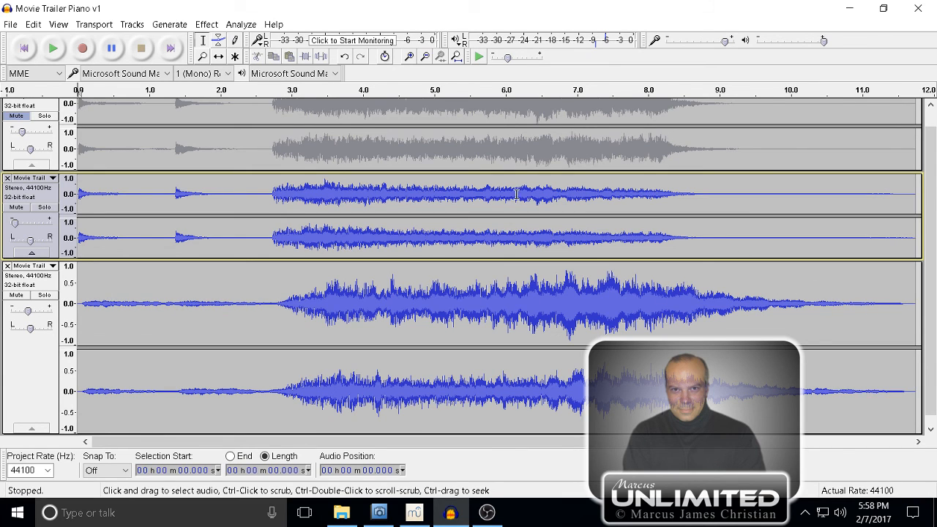
mouse_move(791, 336)
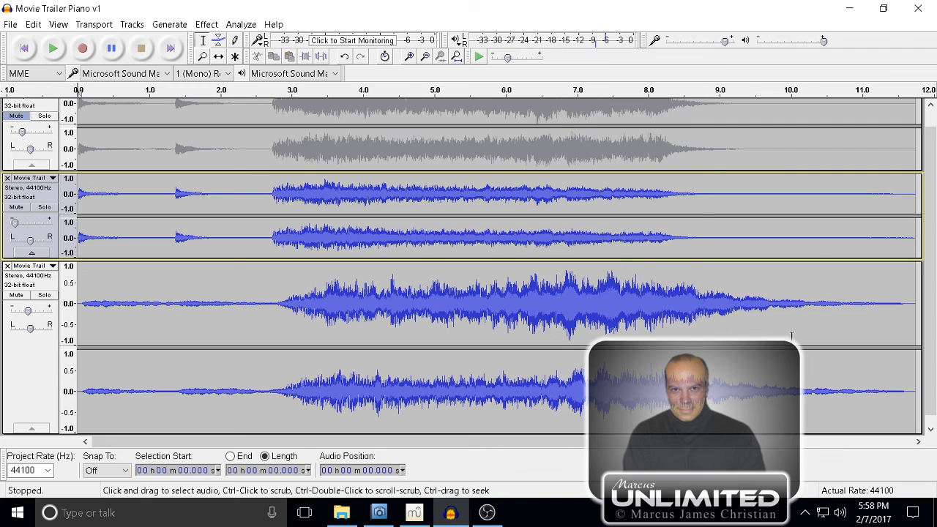
mouse_move(681, 284)
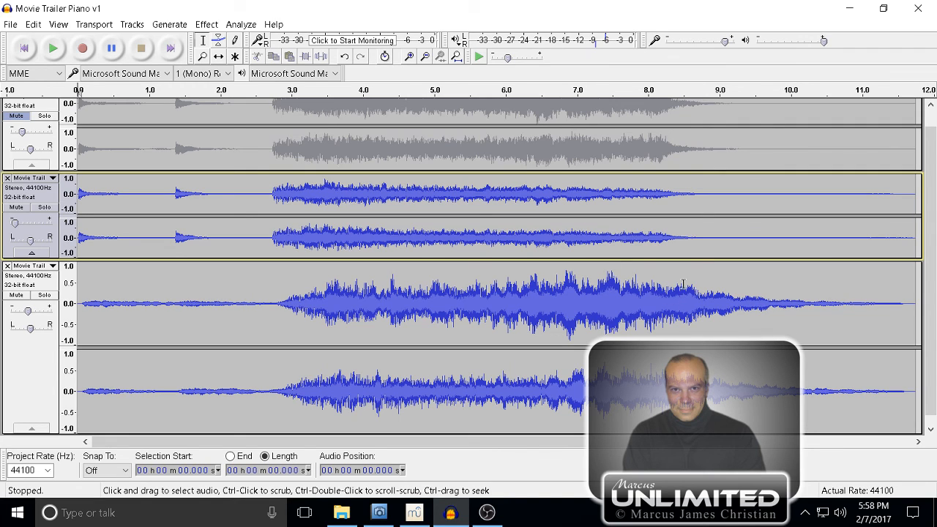
mouse_move(497, 334)
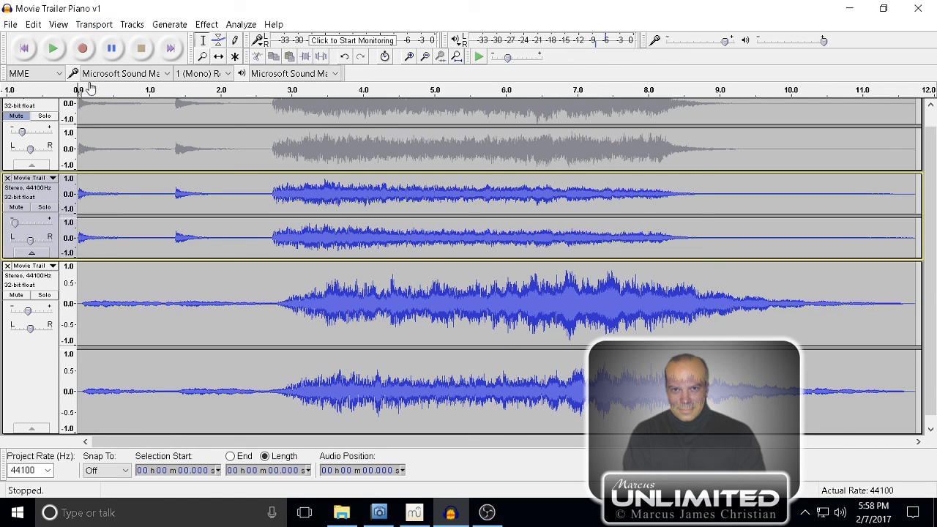
mouse_move(417, 492)
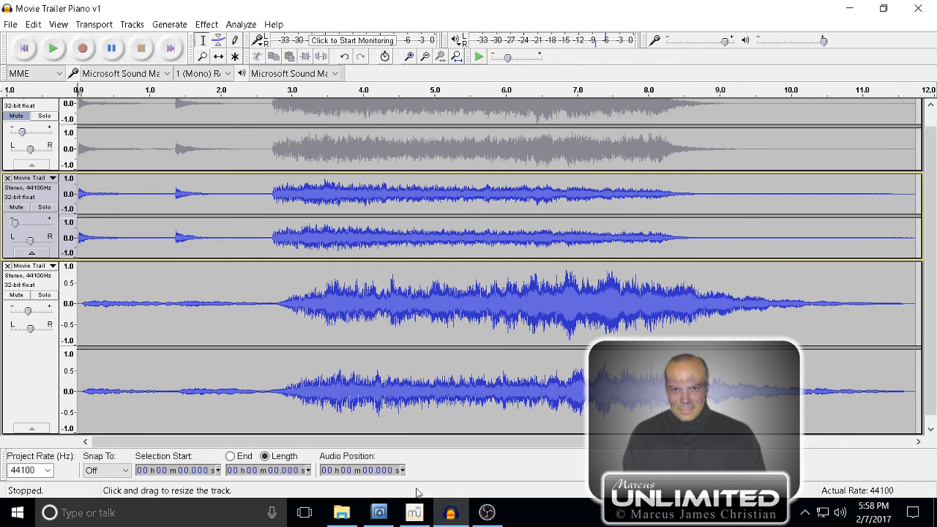
Bring the Movie Trailer Piano score forward in MuseScore, play it briefly, then stop.
left_click(414, 512)
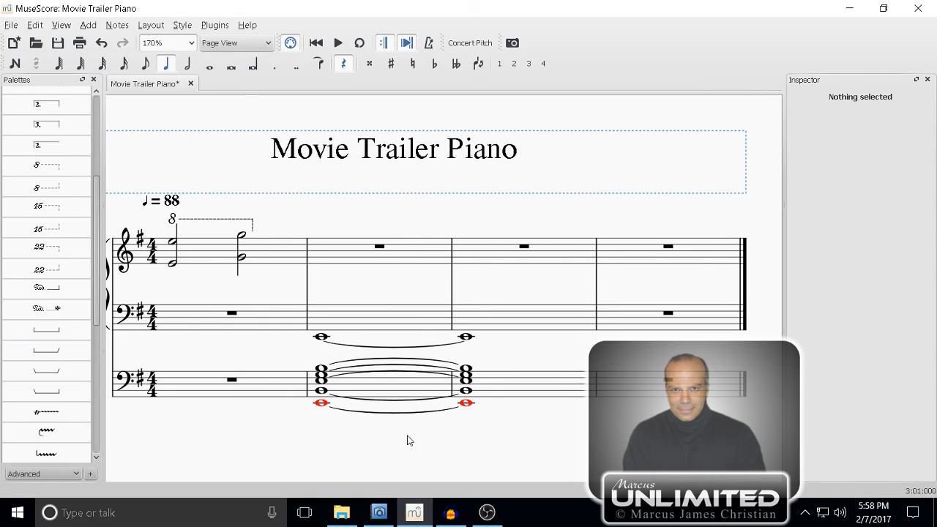
mouse_move(338, 42)
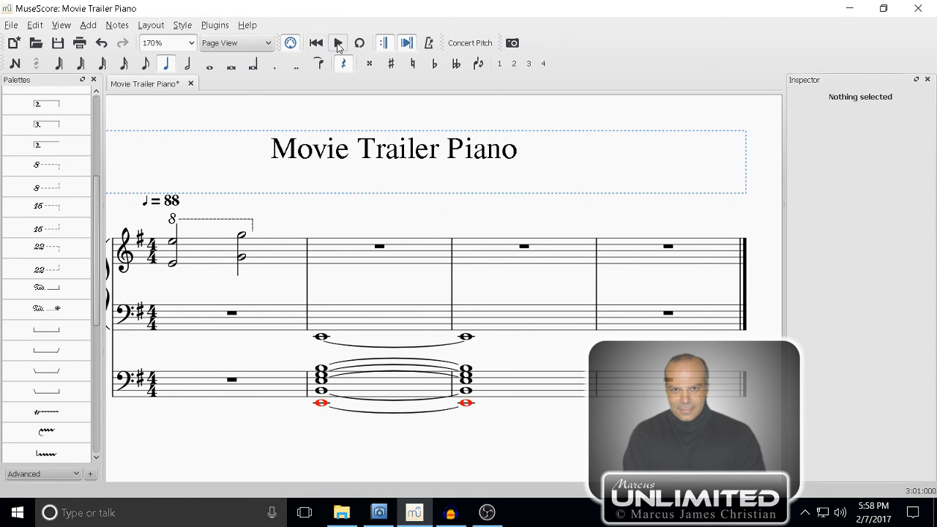
left_click(337, 42)
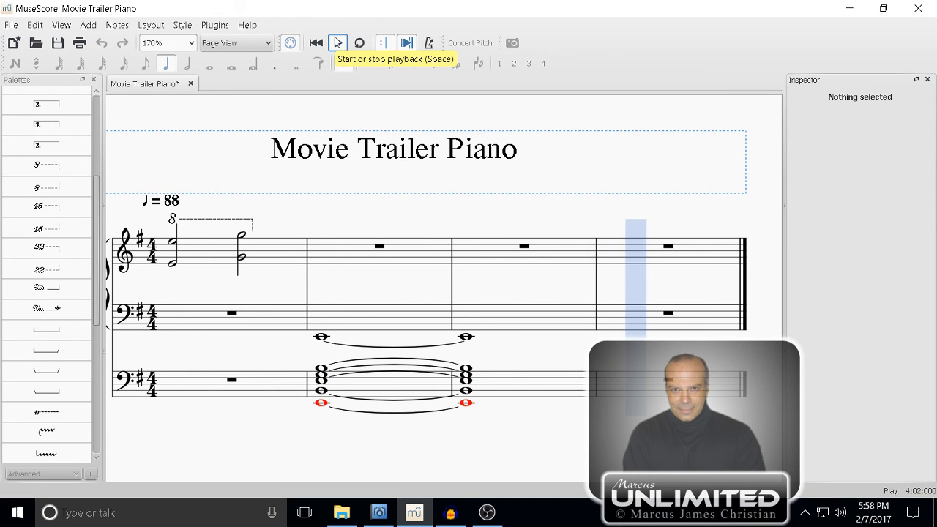
left_click(337, 42)
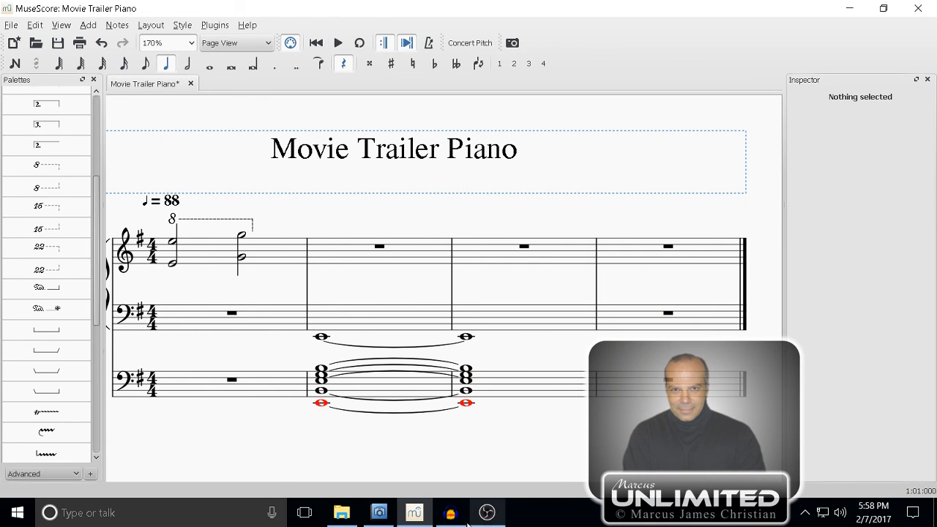
Return to Audacity and play the three-track trailer mix from the start, then stop.
left_click(451, 512)
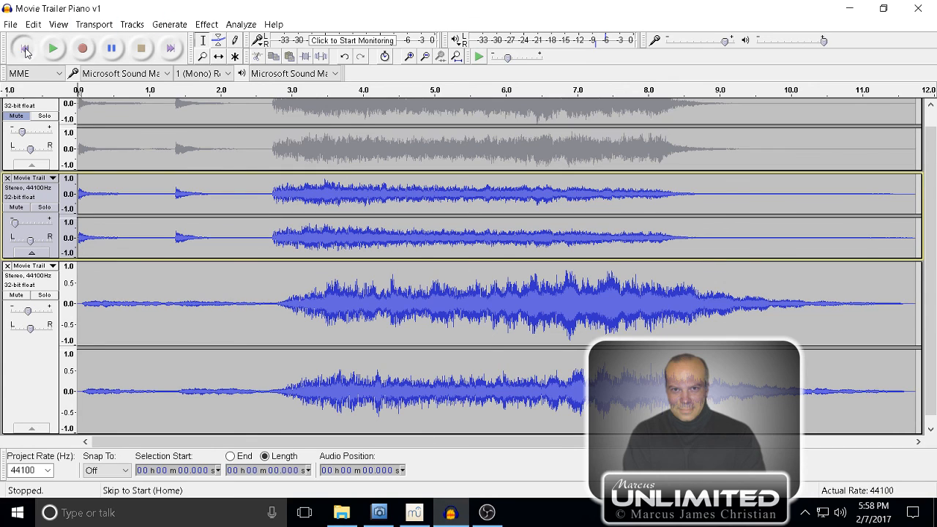
mouse_move(25, 48)
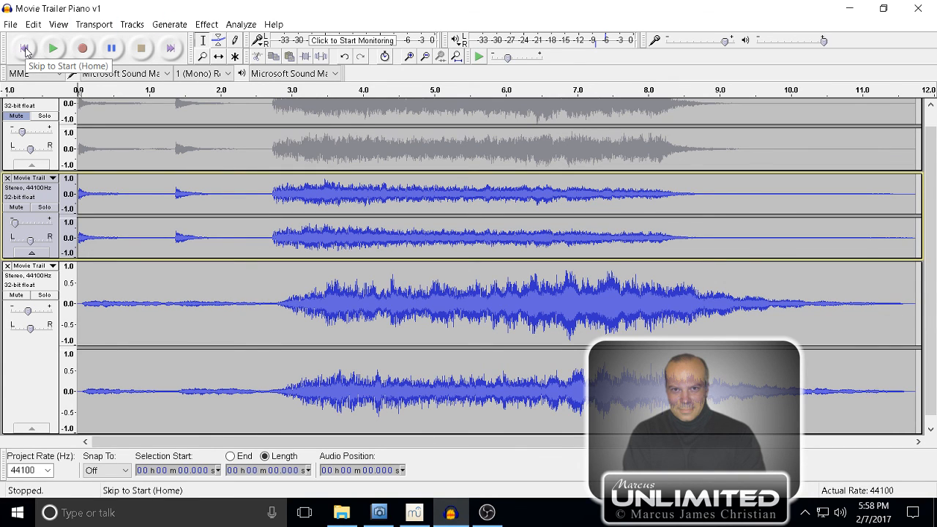
left_click(53, 48)
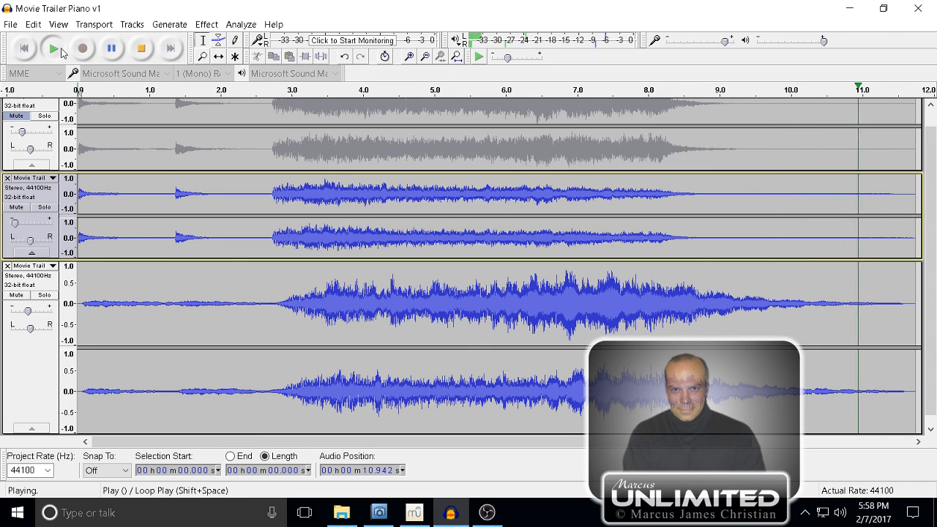
left_click(140, 49)
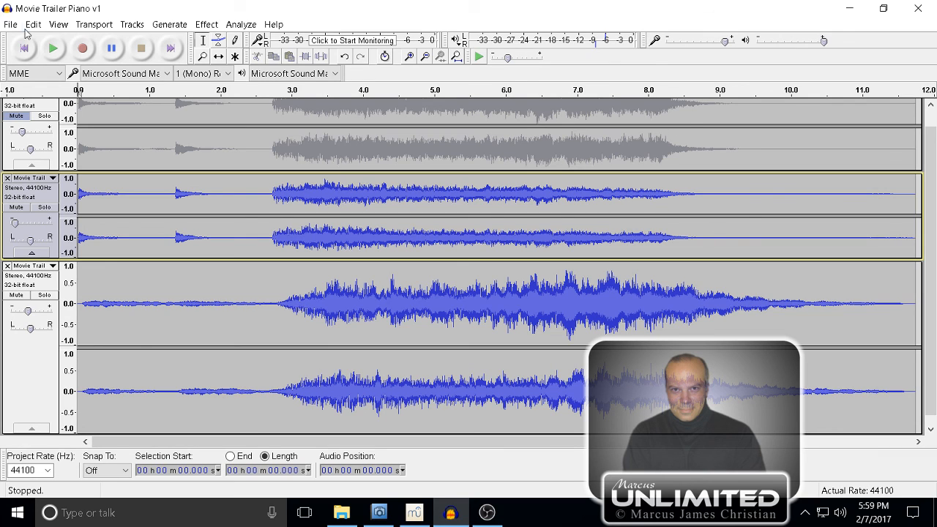
mouse_move(53, 48)
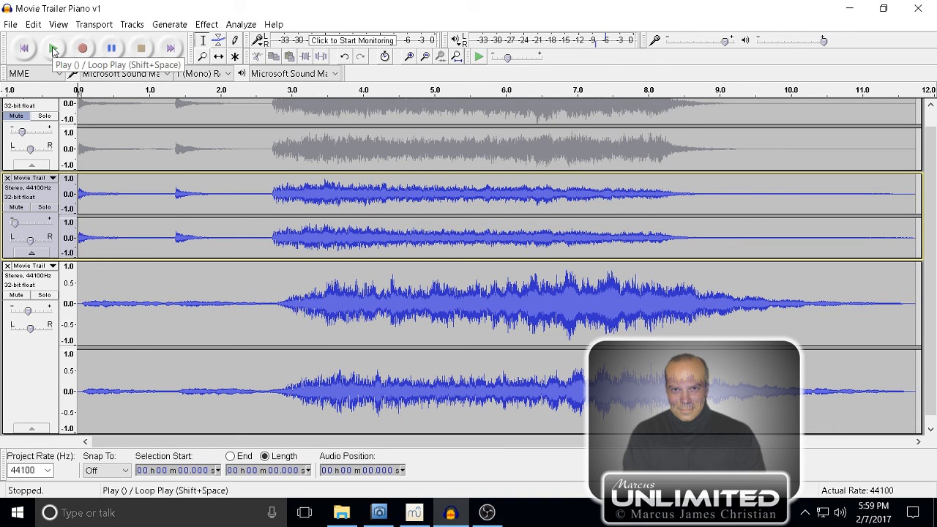